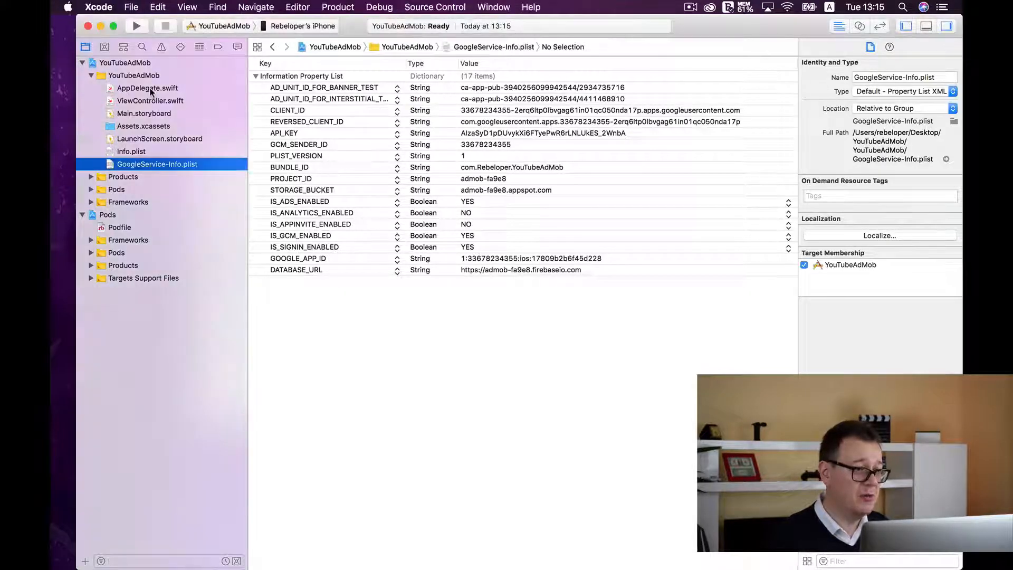
View AppDelegate.swift and filter the Code Snippet Library to the admob snippets, selecting the YouTubeAdMob group.
click(147, 87)
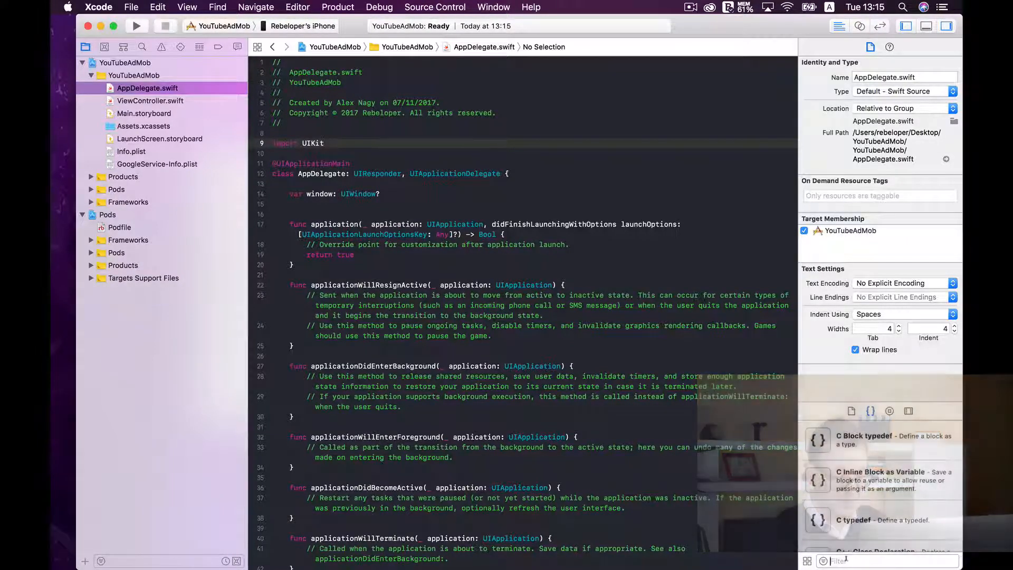
text(admob)
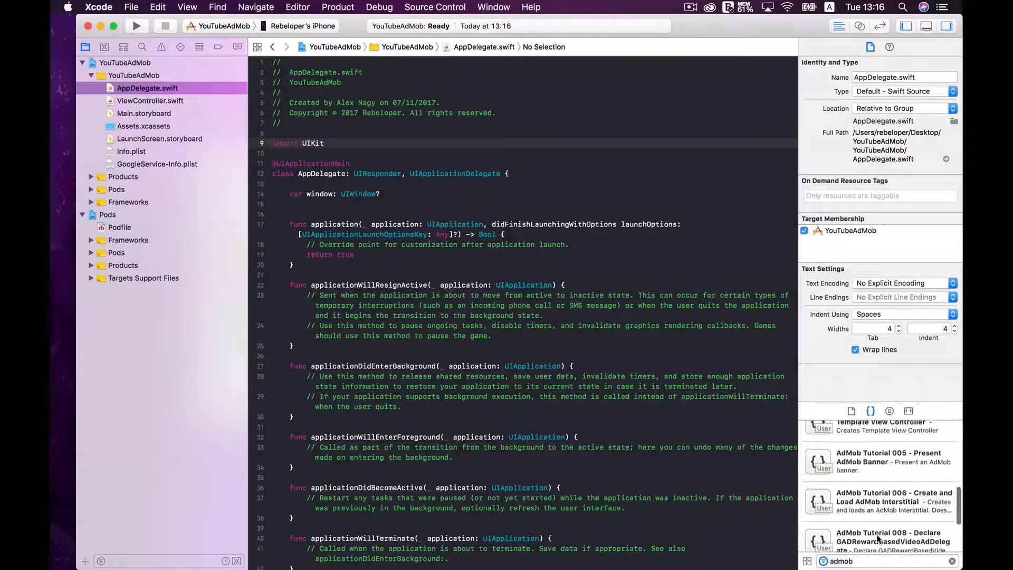
scroll(down, 3)
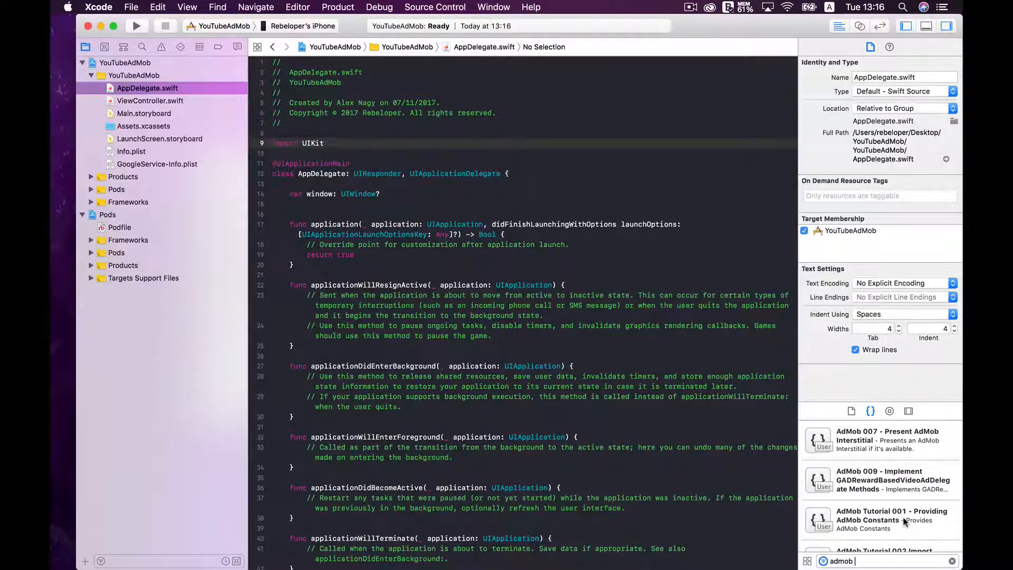
click(879, 520)
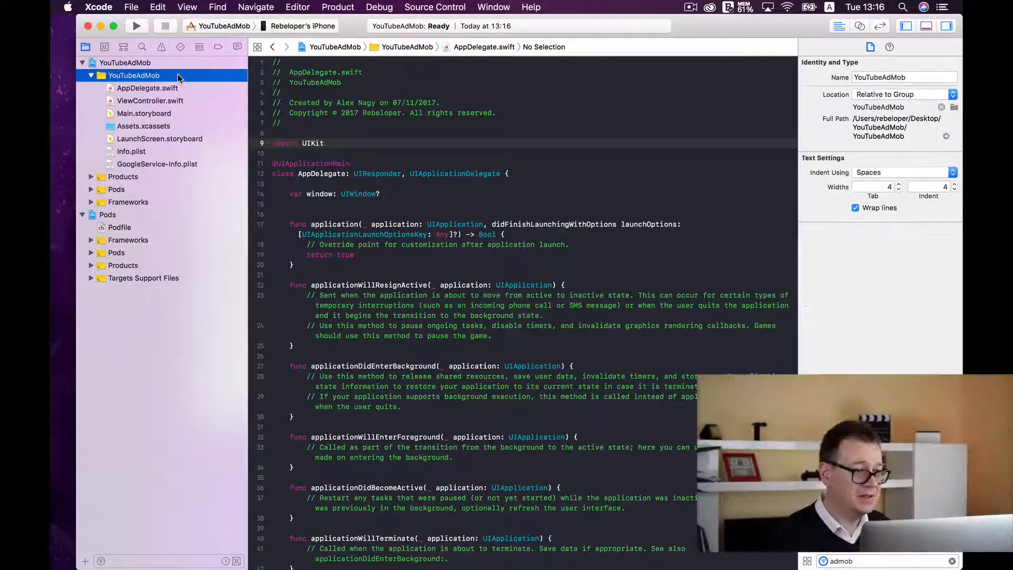
Create a new Swift file named Constants in the YouTubeAdMob group.
right_click(134, 75)
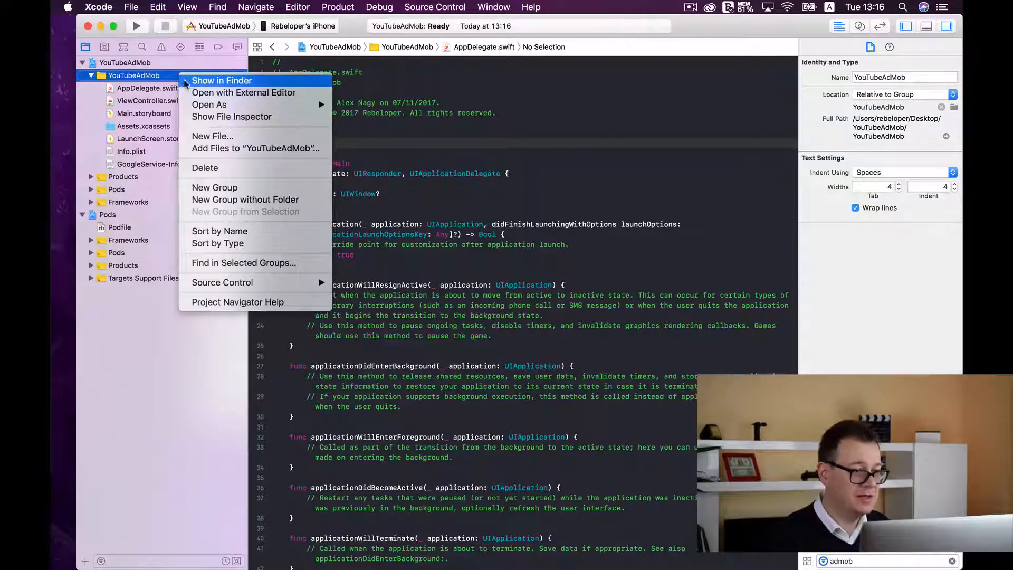
click(212, 136)
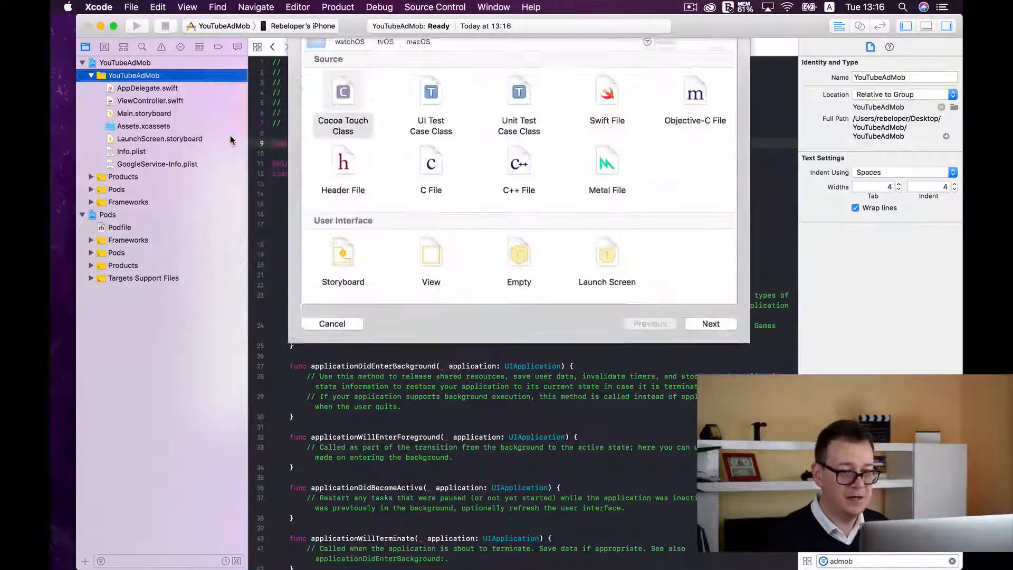
click(605, 119)
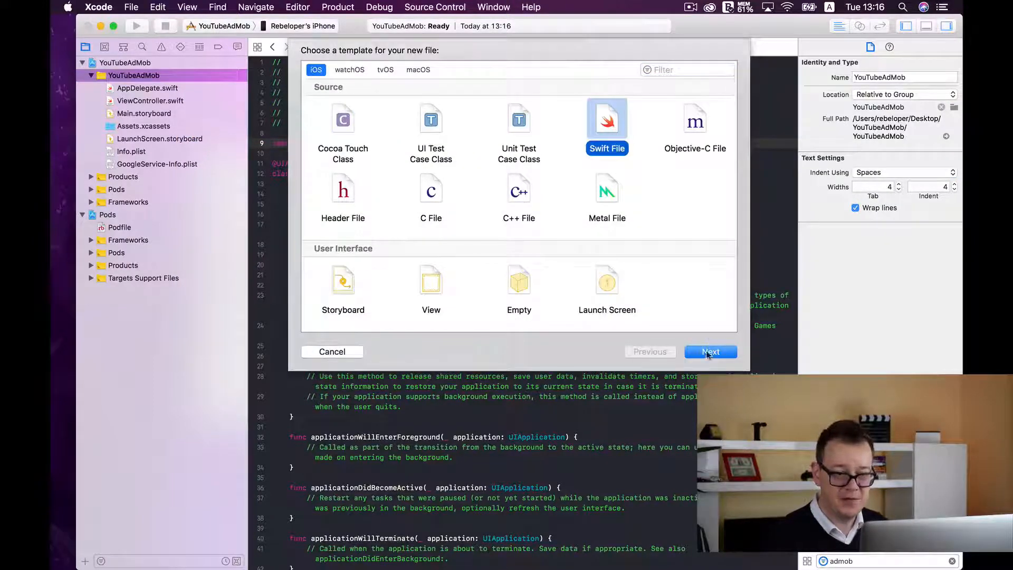
click(710, 351)
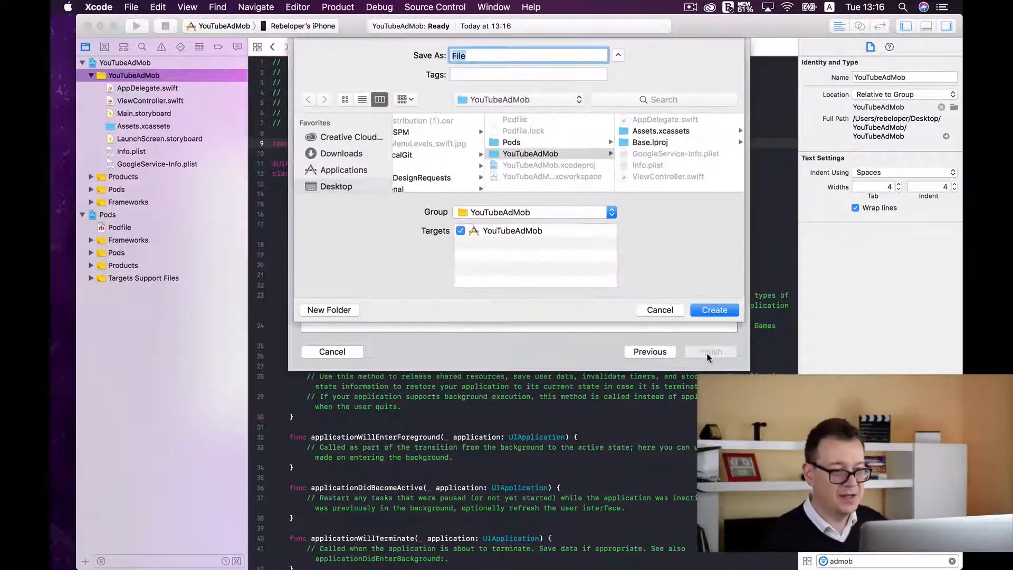
text(Constants)
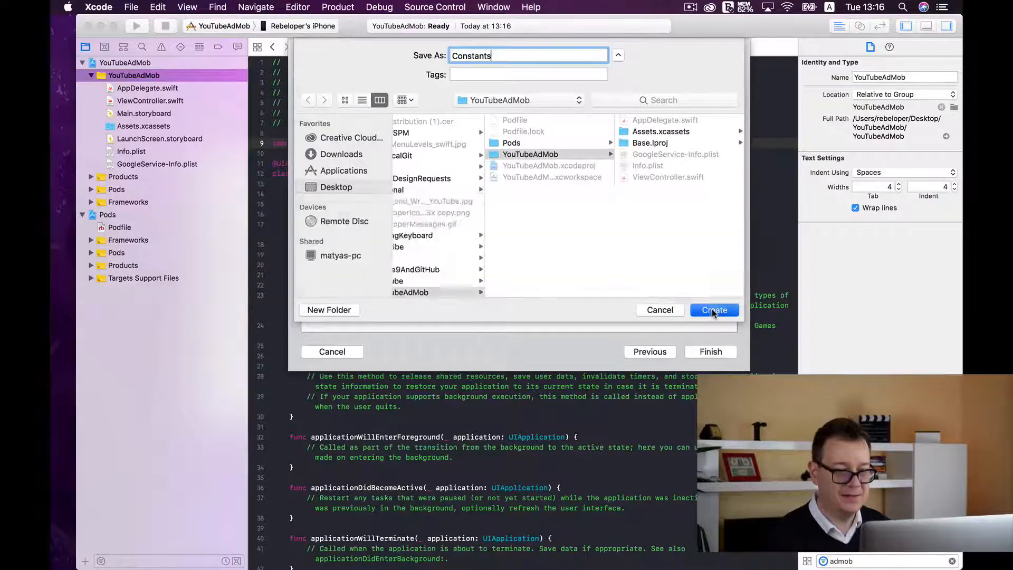
click(714, 309)
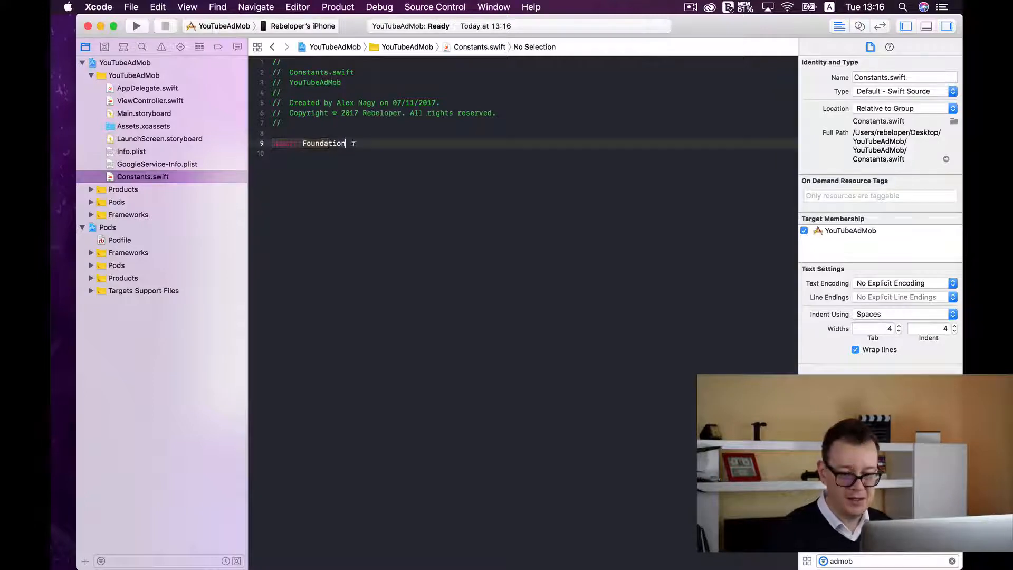
Insert the adMobProvidingConstants snippet declaring device UUID, app ID and three ad unit ID constants.
key(return)
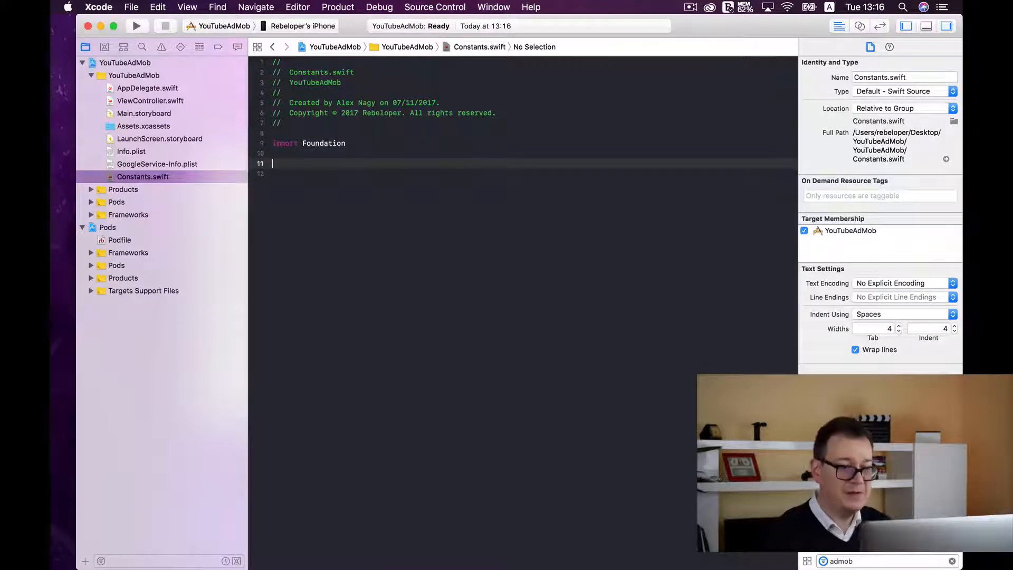
text(a)
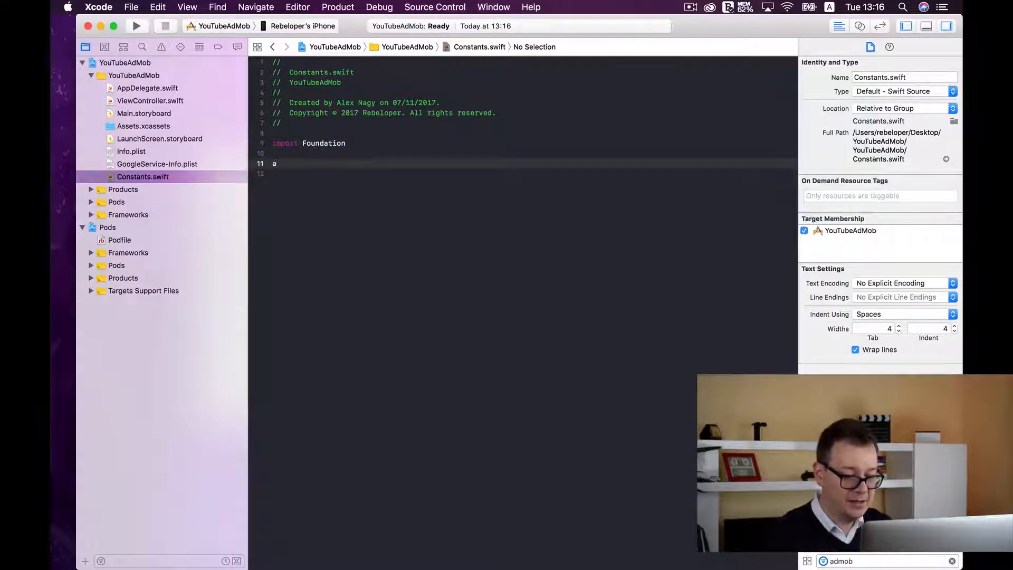
text(dmob)
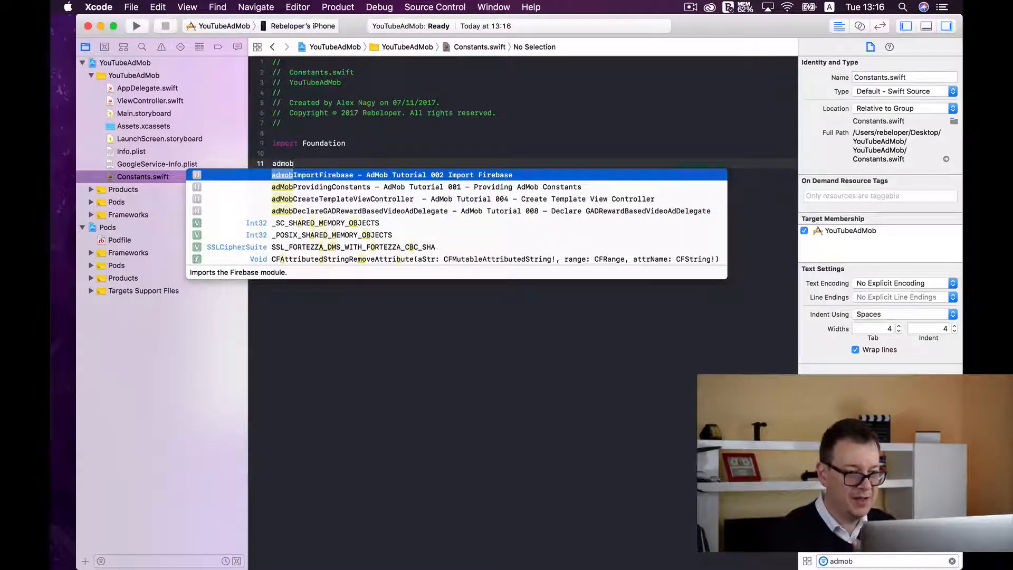
key(Down)
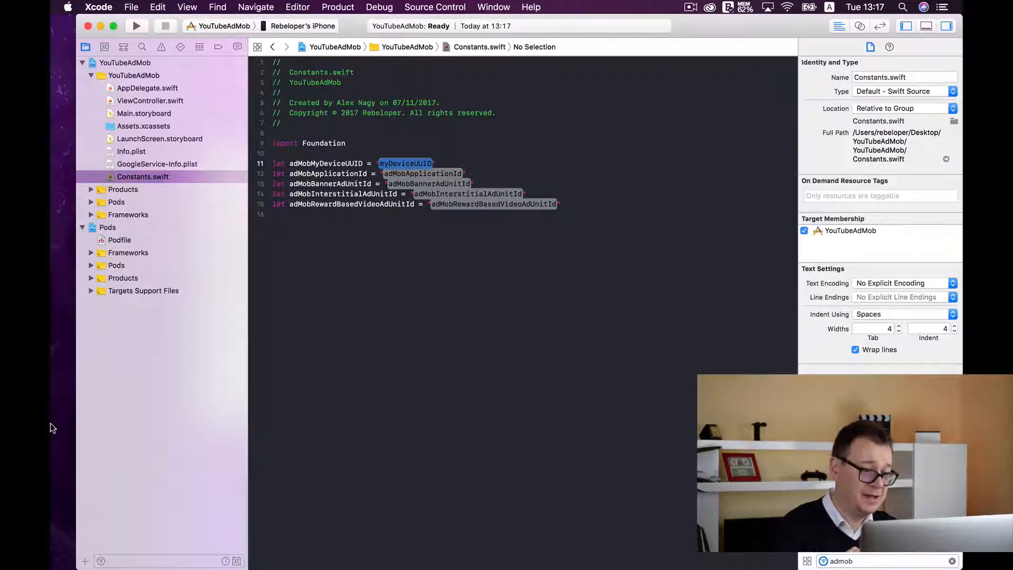
mouse_move(70, 284)
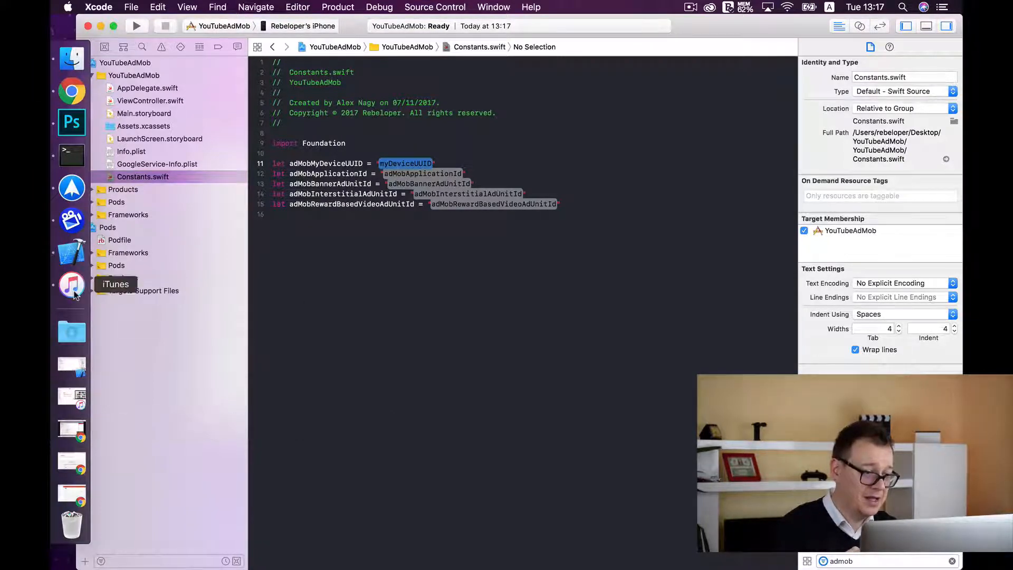
Show the connected iPhone's summary in iTunes and switch Serial Number to the device identifier.
click(72, 285)
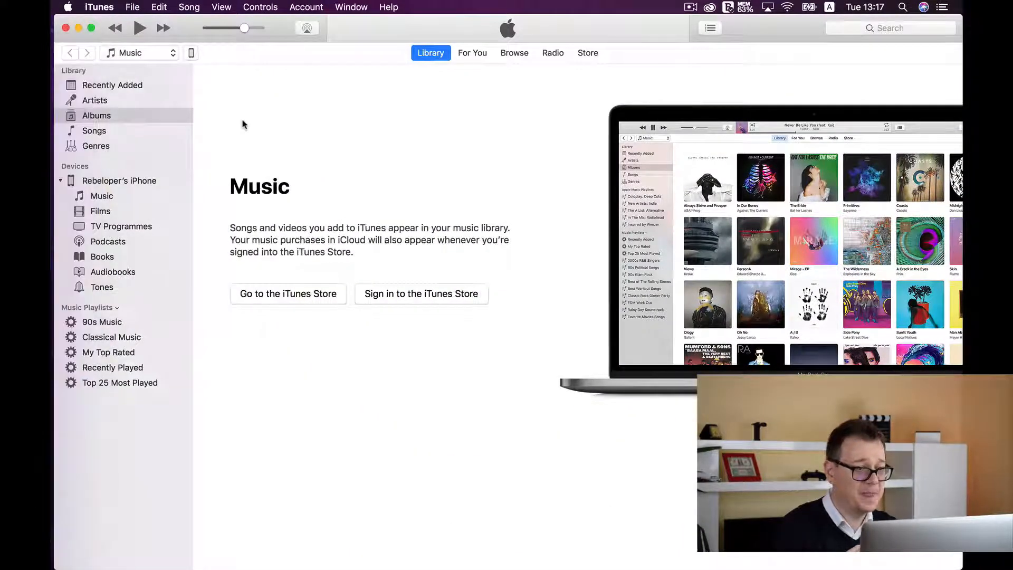
click(191, 53)
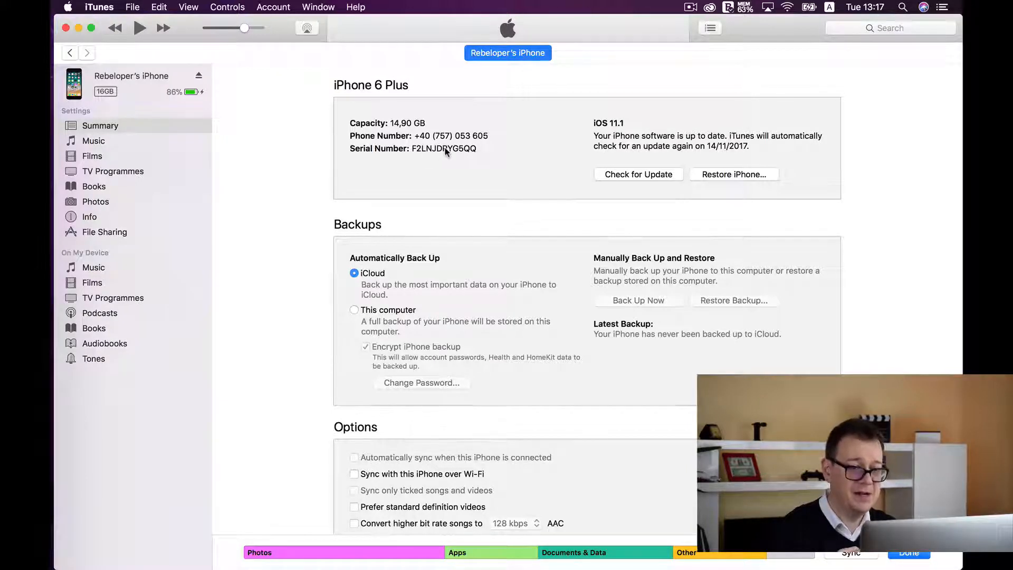
click(444, 147)
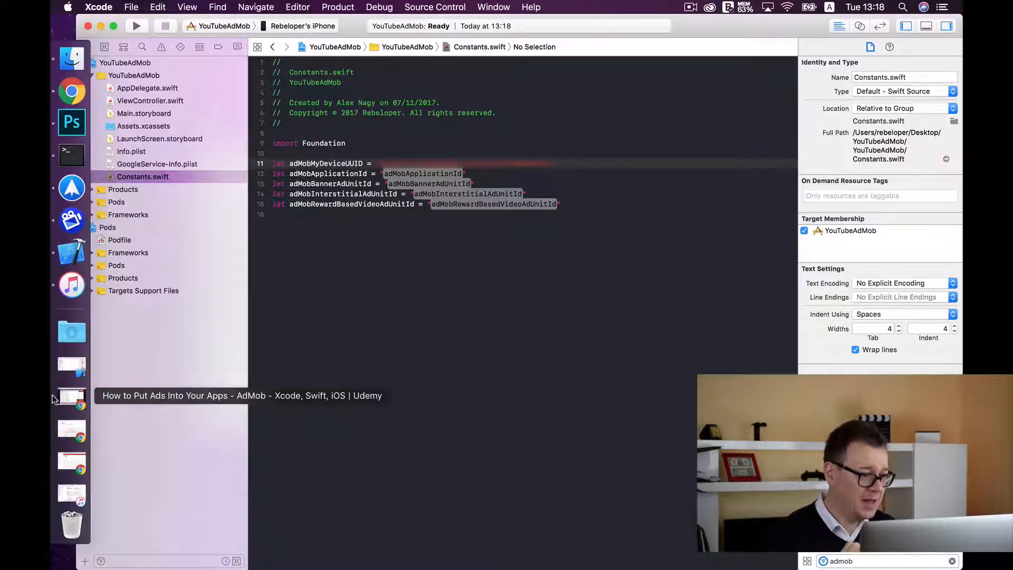
Search AdMob Apps for YouTube AdMob, copy its App ID and return to Xcode to paste it.
click(71, 96)
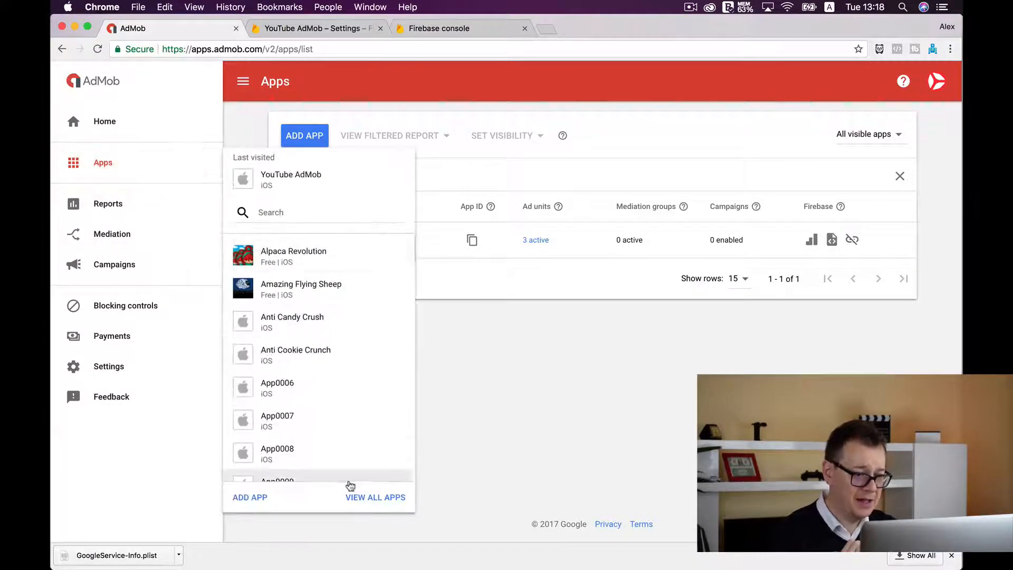
text(Yout)
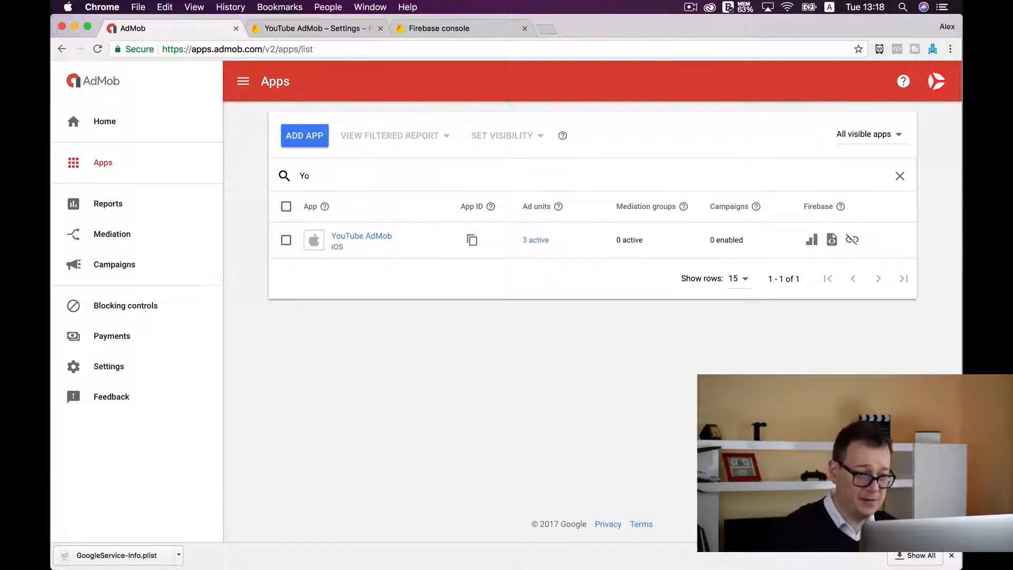
click(898, 175)
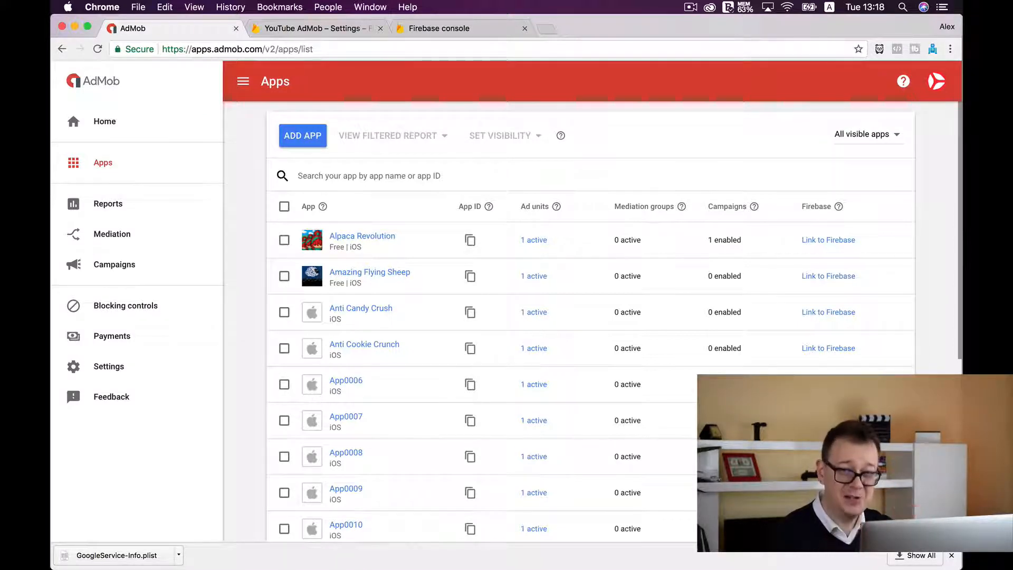
text(Y)
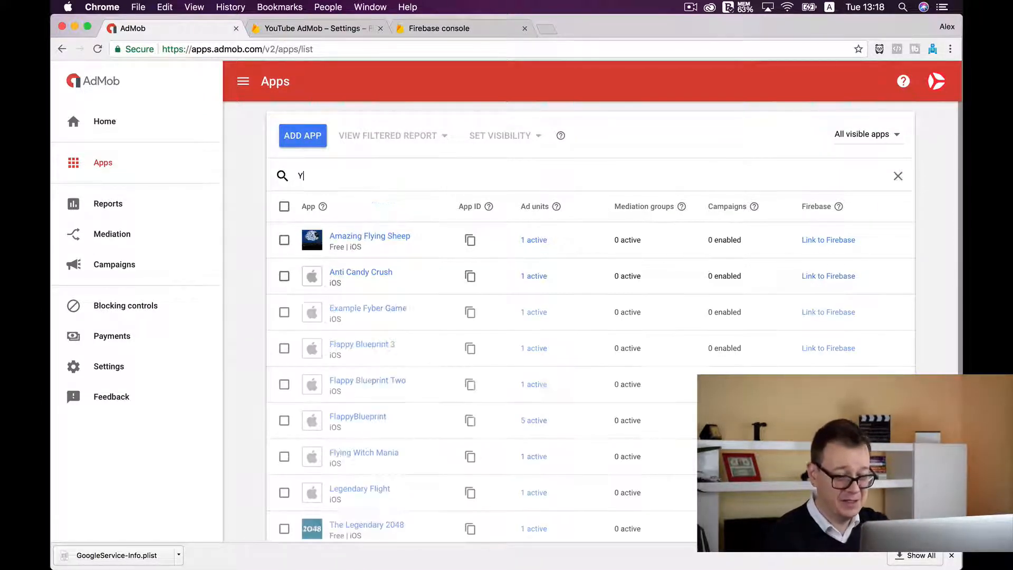
text(out)
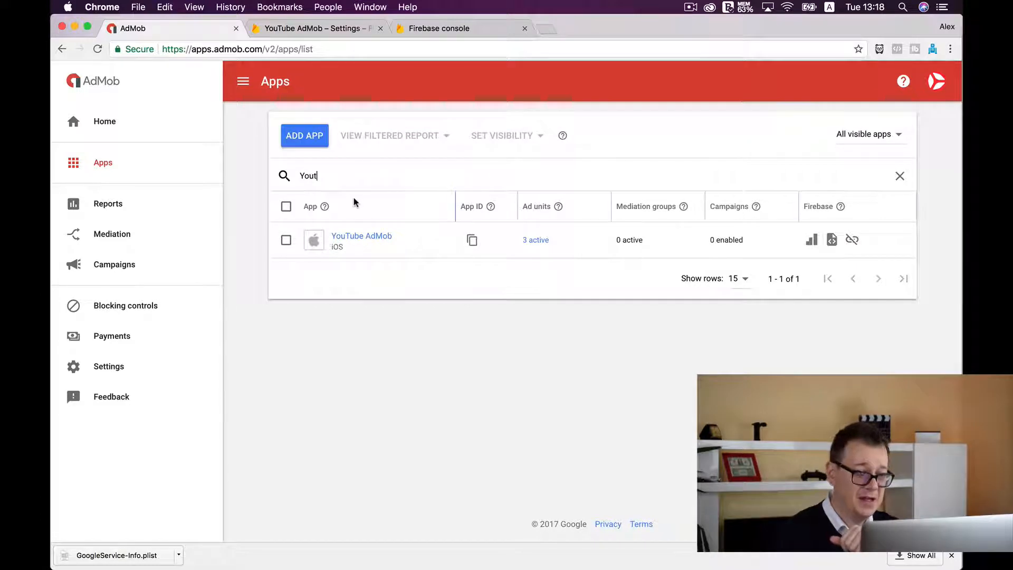
mouse_move(472, 240)
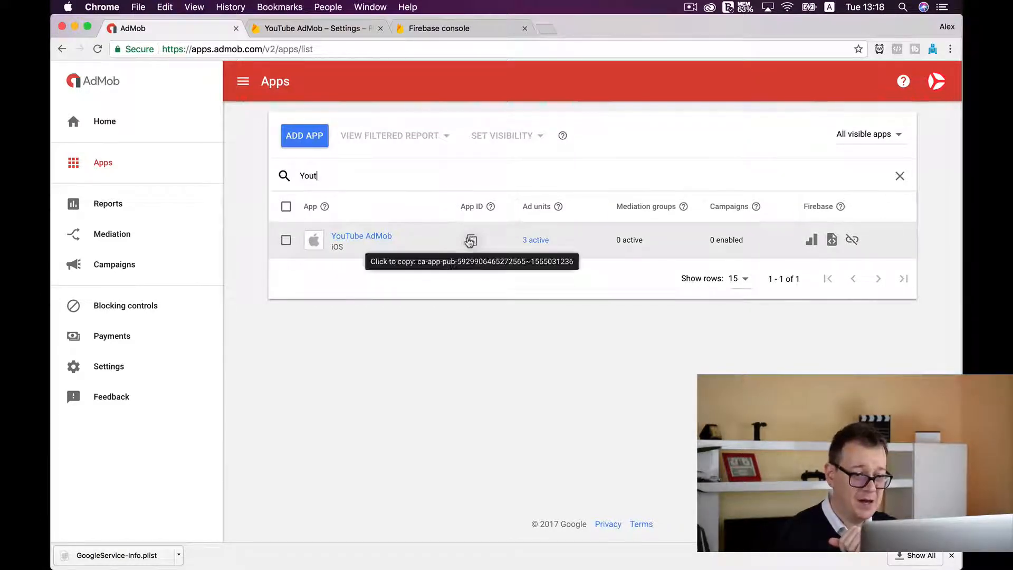
click(471, 239)
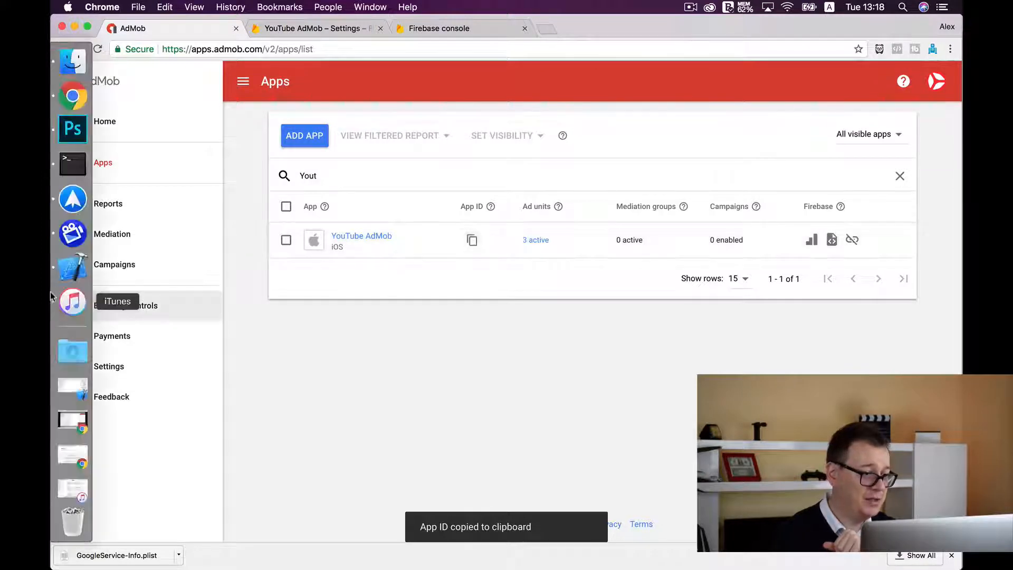
click(73, 268)
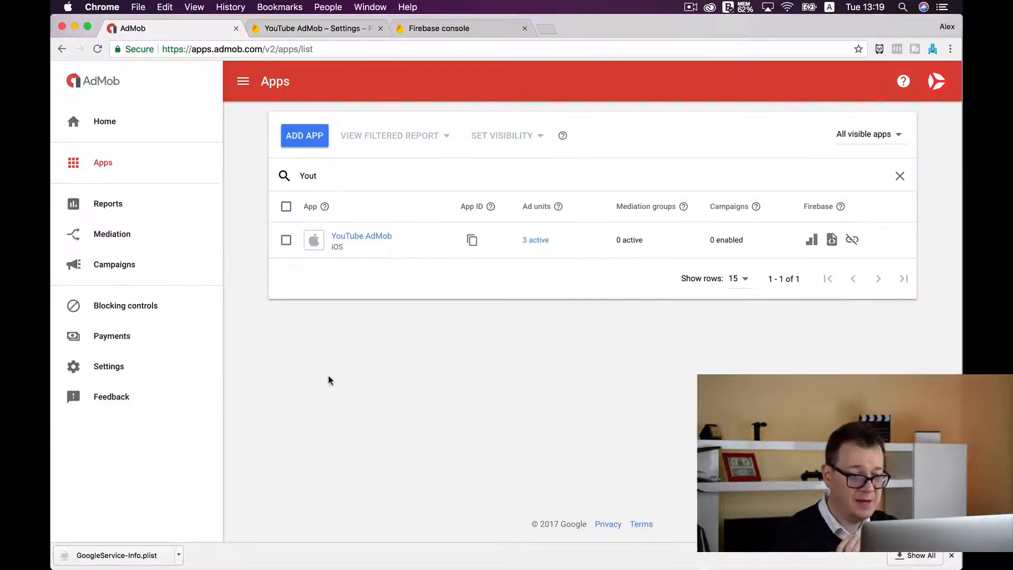
Copy the Bottom Banner and Rewarded Video ad unit IDs from YouTube AdMob's Ad units into Constants.swift.
click(360, 235)
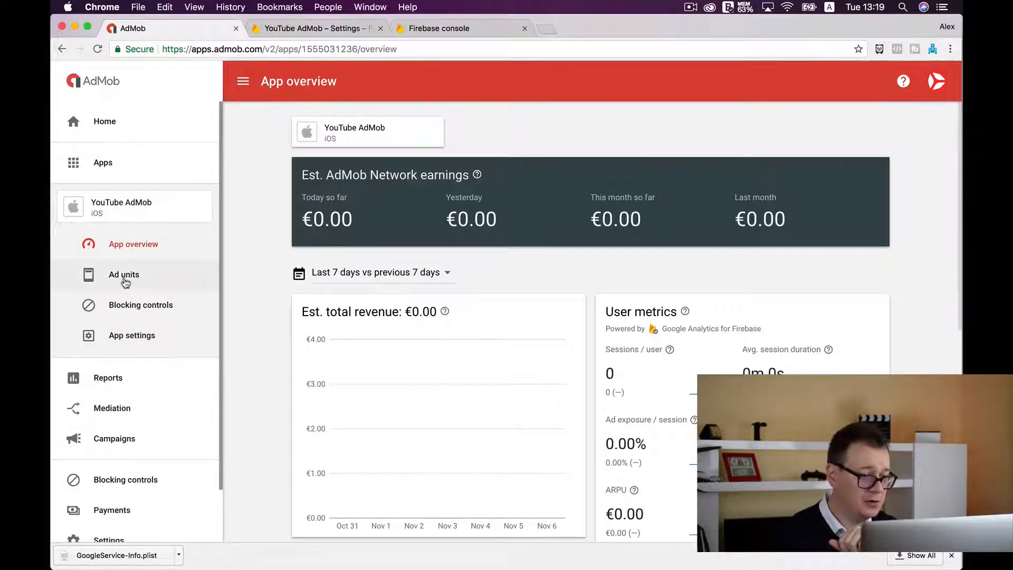
click(123, 274)
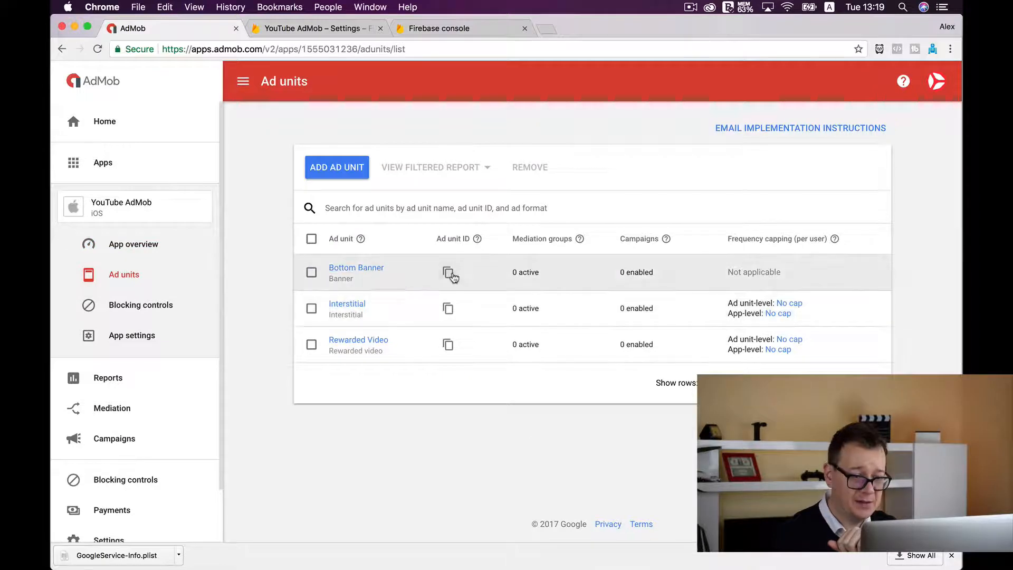
click(449, 273)
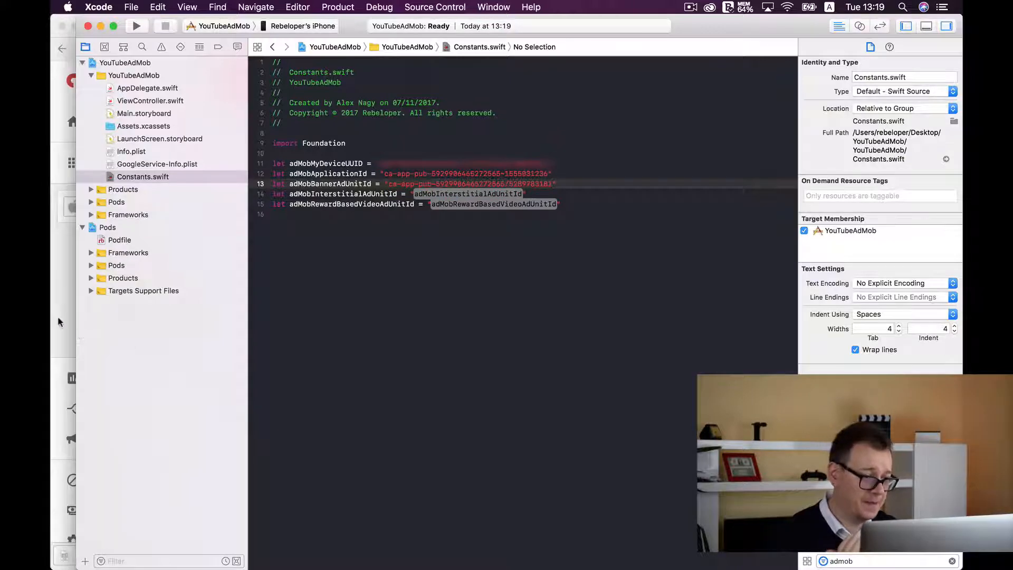
click(448, 308)
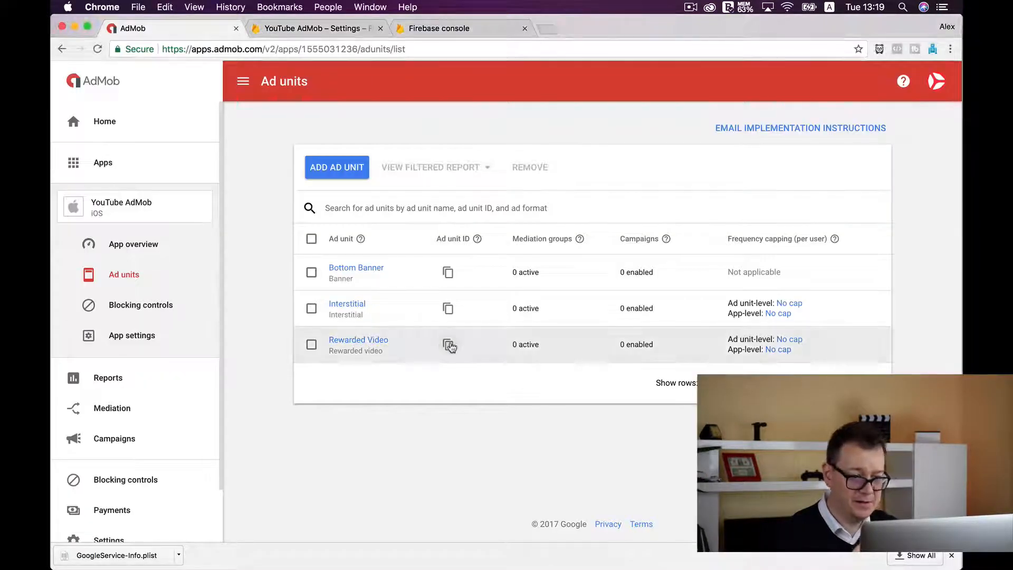
click(447, 346)
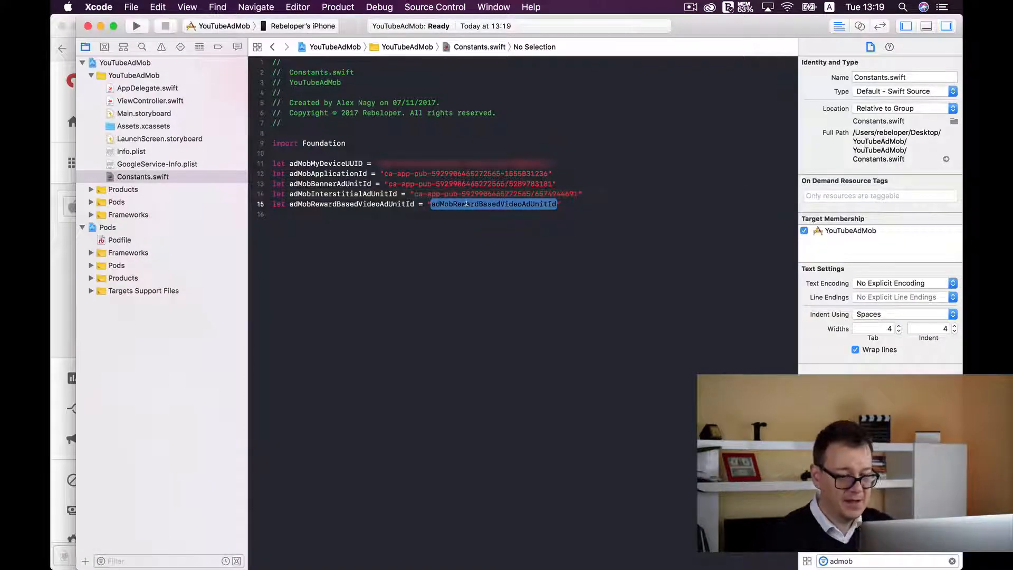
text("ca-app-pub-5929906465272565/5533325760")
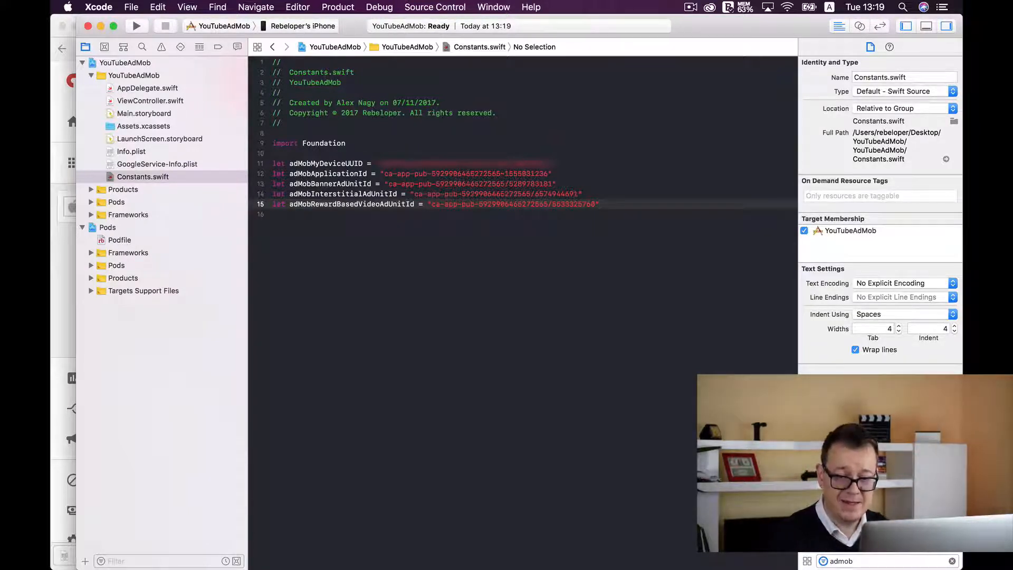
click(880, 497)
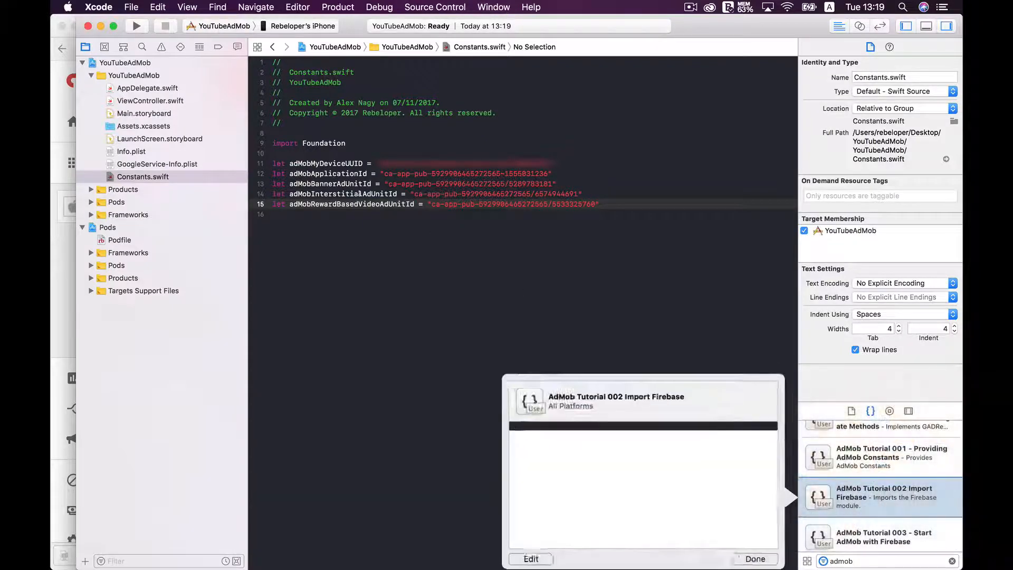
Add the Import Firebase snippet on a new line below import UIKit in AppDelegate.swift.
click(147, 87)
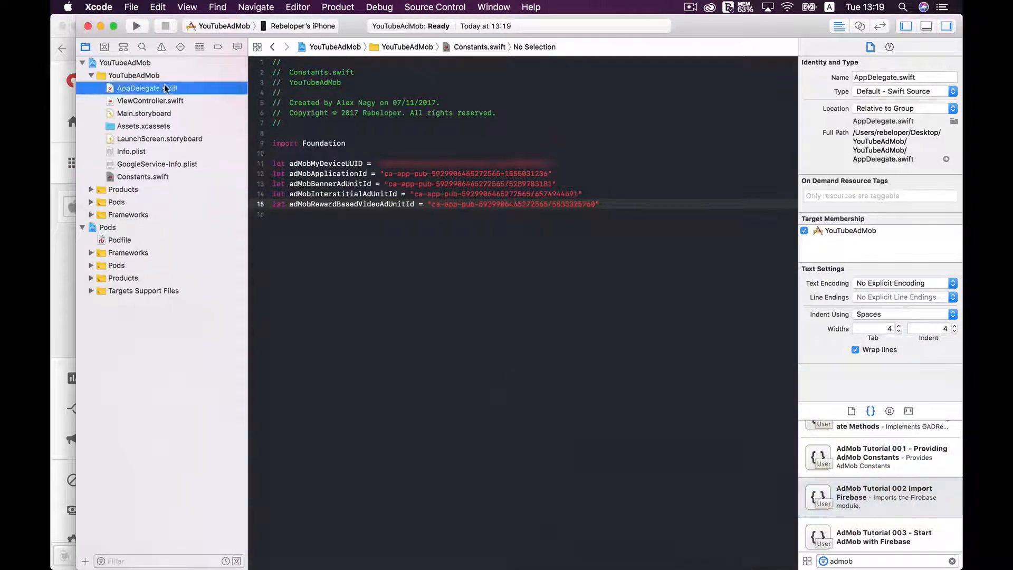
click(146, 87)
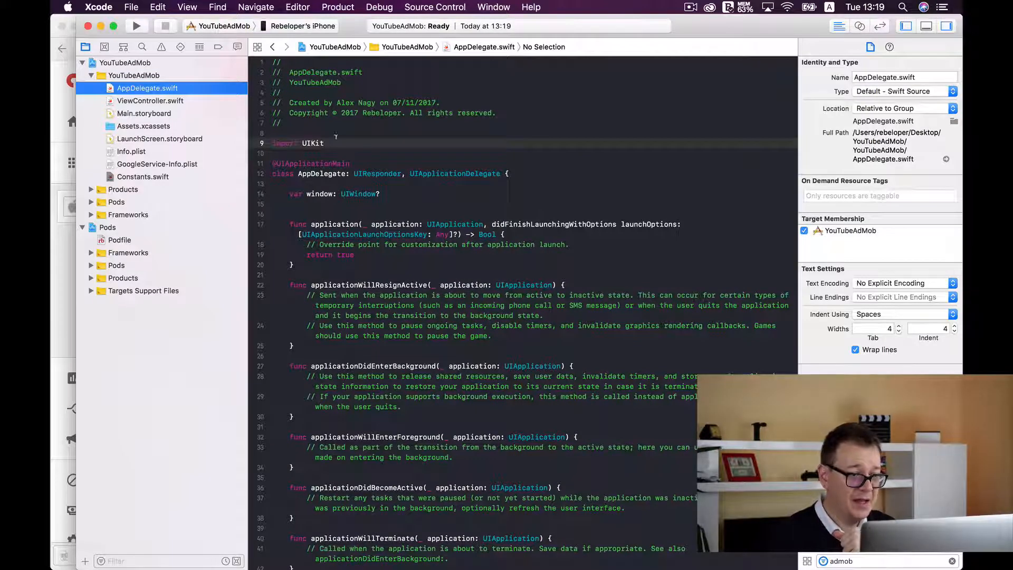
key(enter)
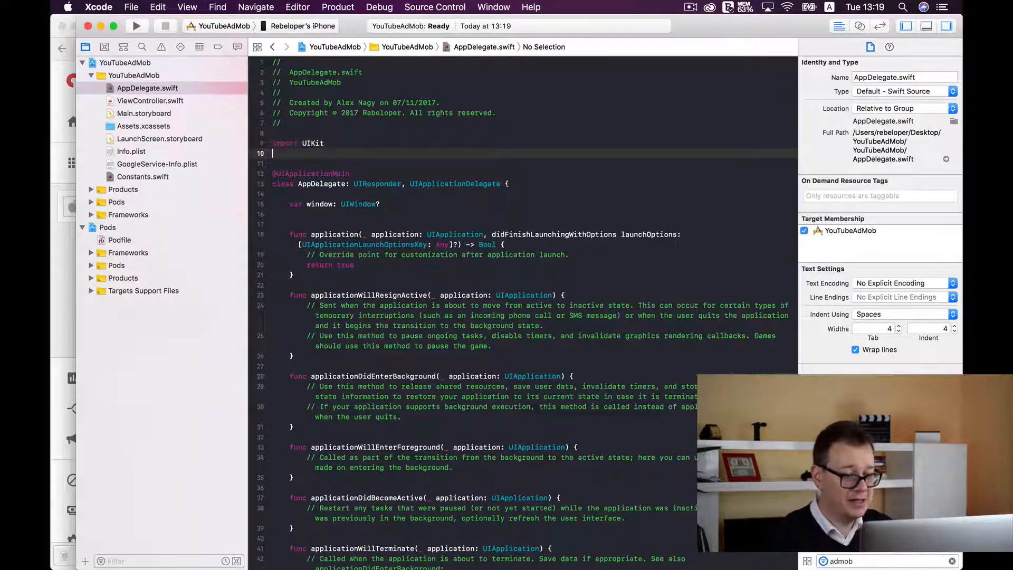
text(a)
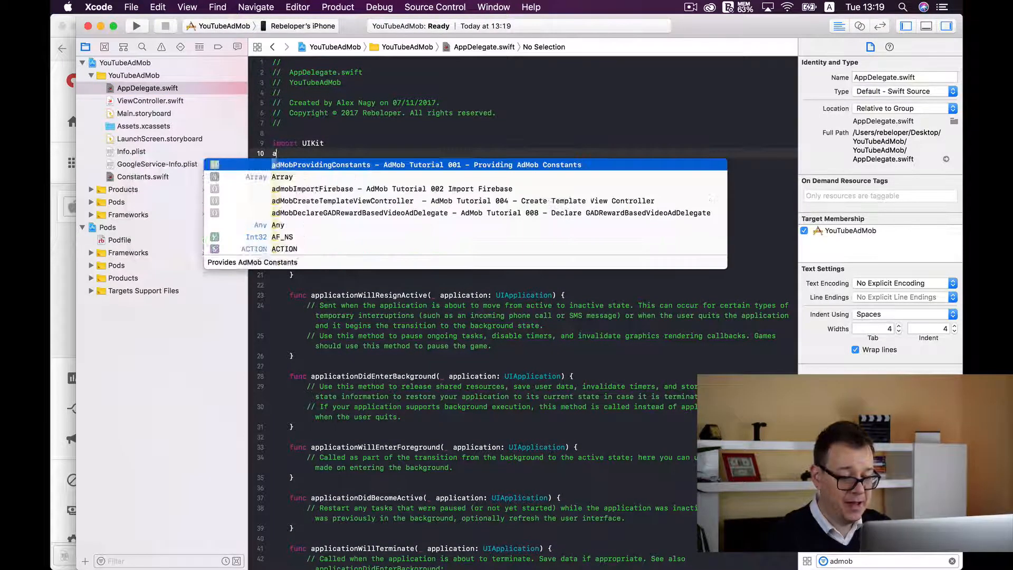
text(dmob)
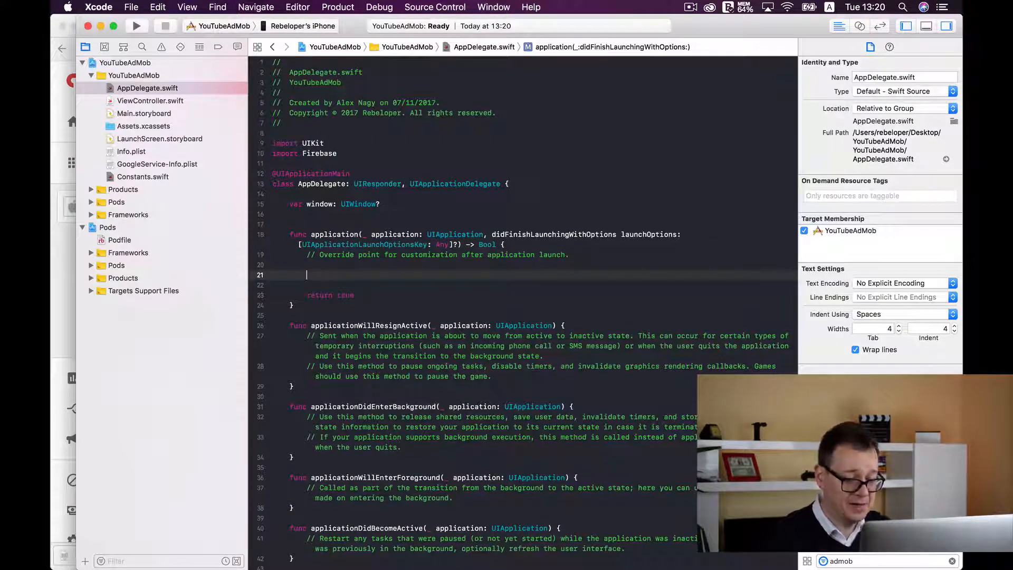
Insert the Start AdMob with Firebase snippet in didFinishLaunchingWithOptions and build to confirm it compiles.
text(admobApplicationId))
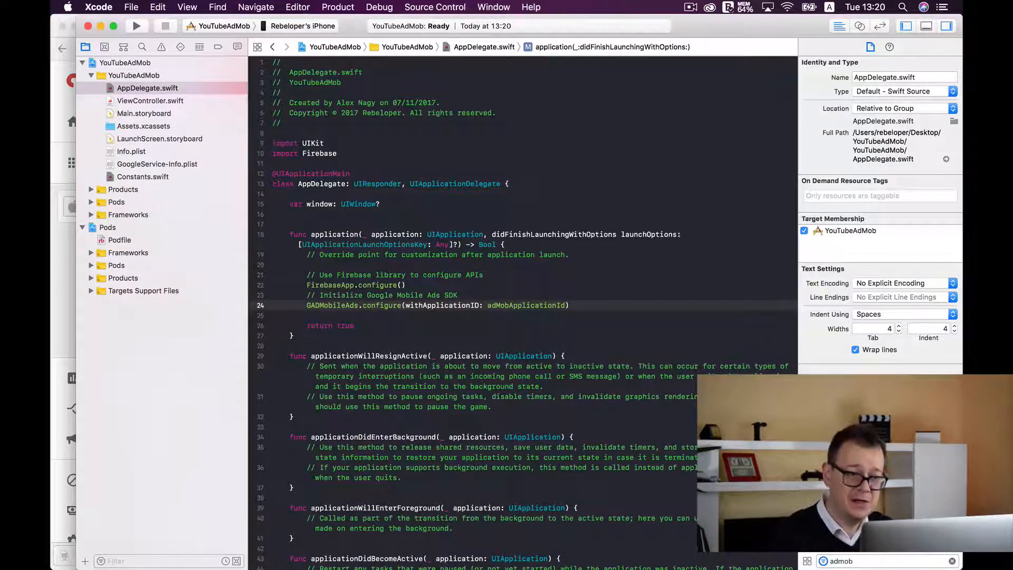
click(568, 305)
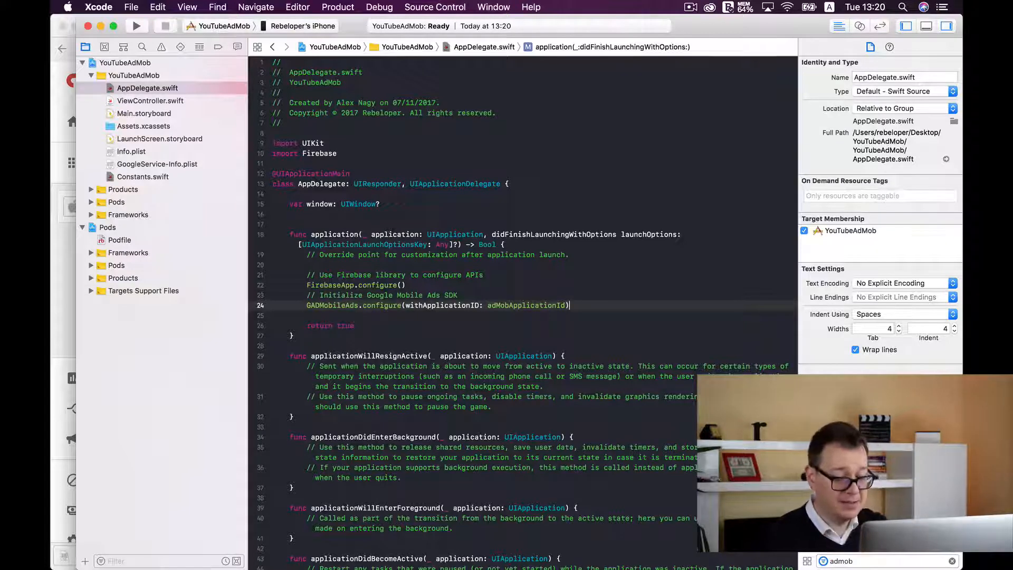
click(136, 26)
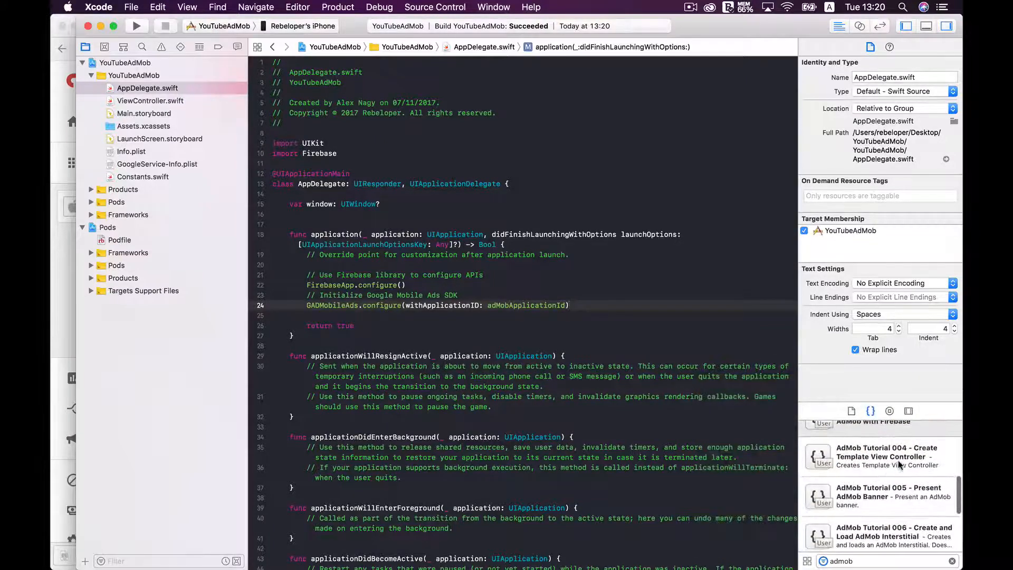
Preview the Create Template View Controller snippet and insert it into ViewController.swift via admob completion.
click(879, 456)
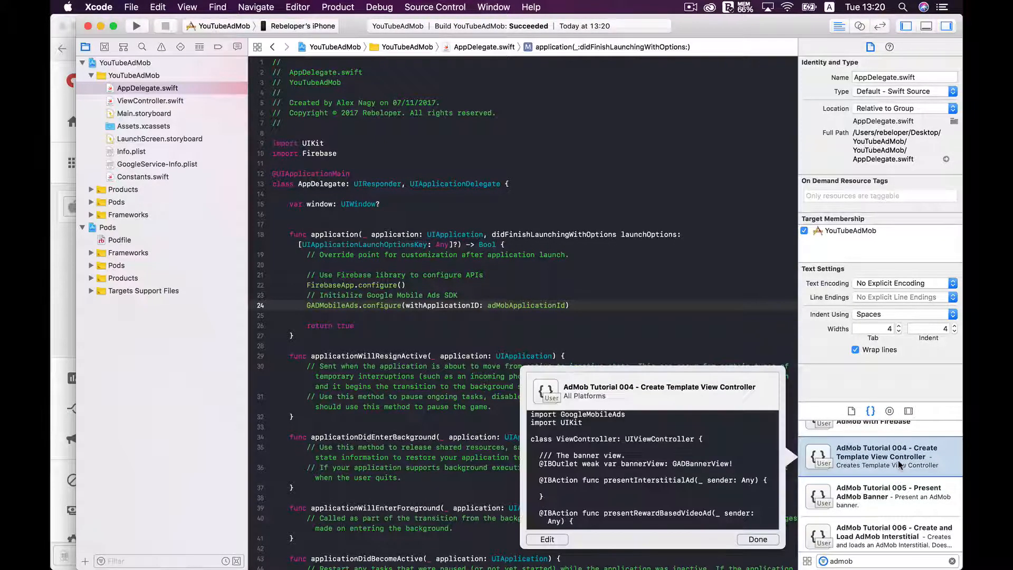
click(150, 101)
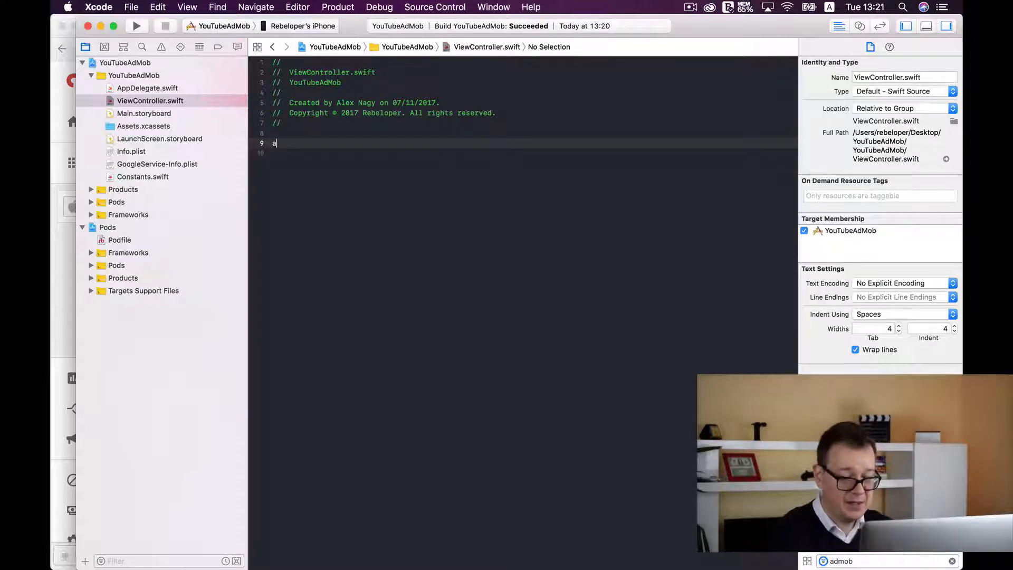
text(dmob)
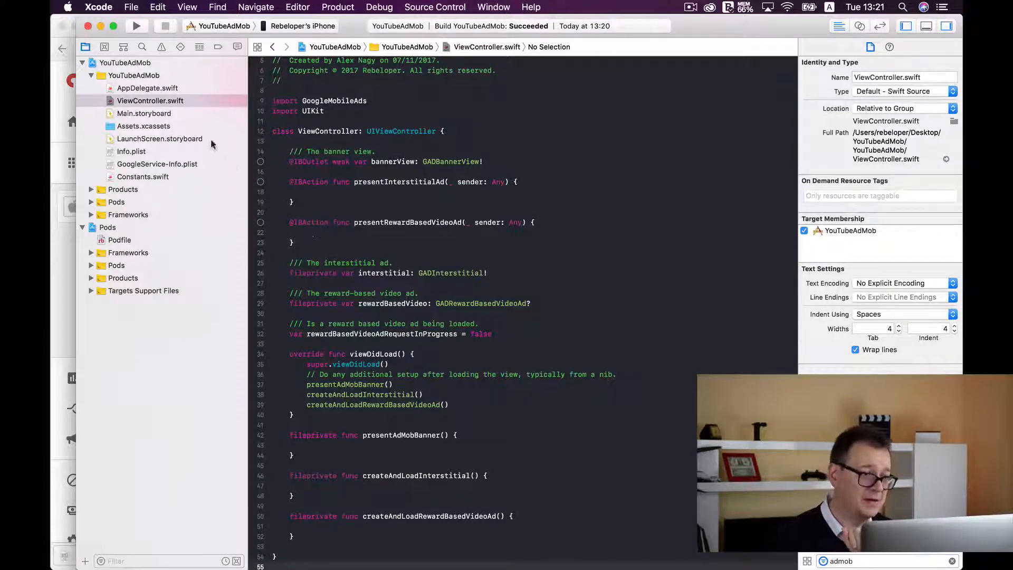
click(143, 113)
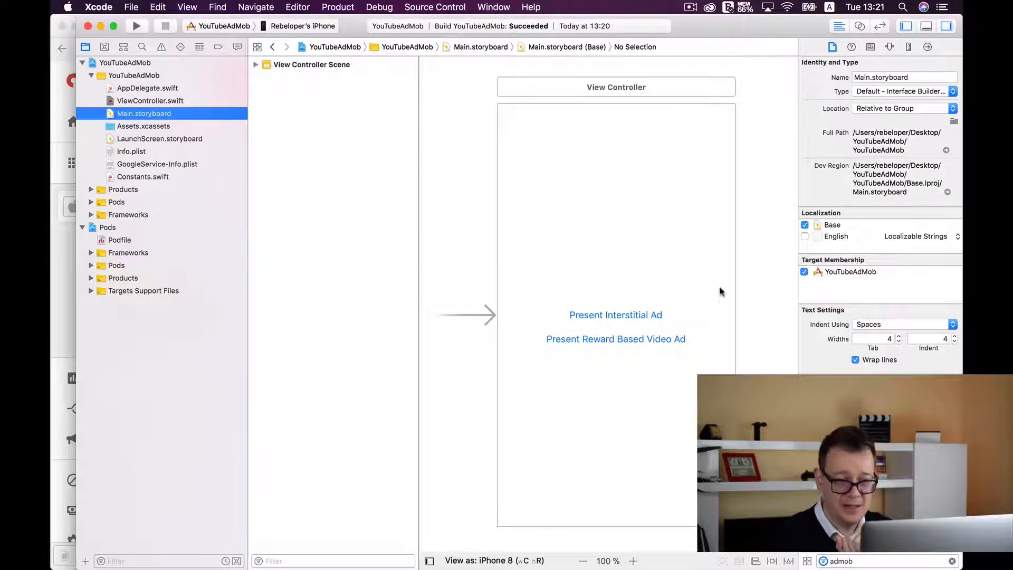
click(615, 315)
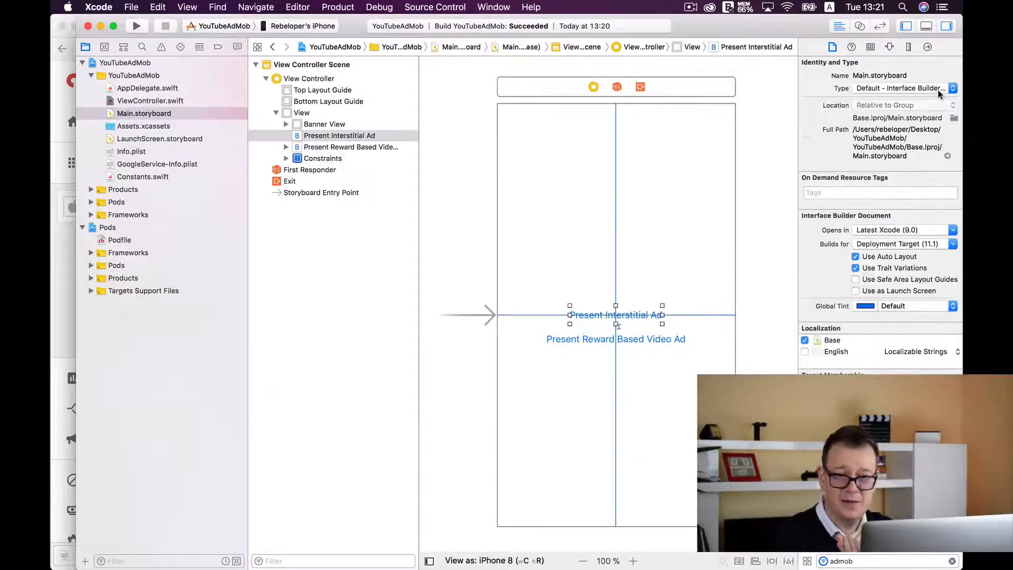
click(927, 46)
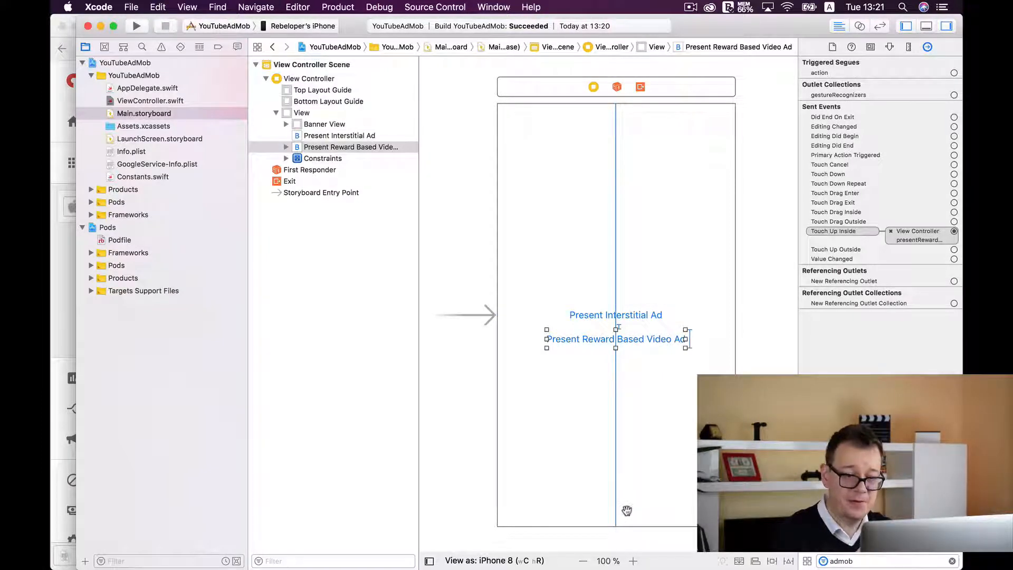
click(324, 124)
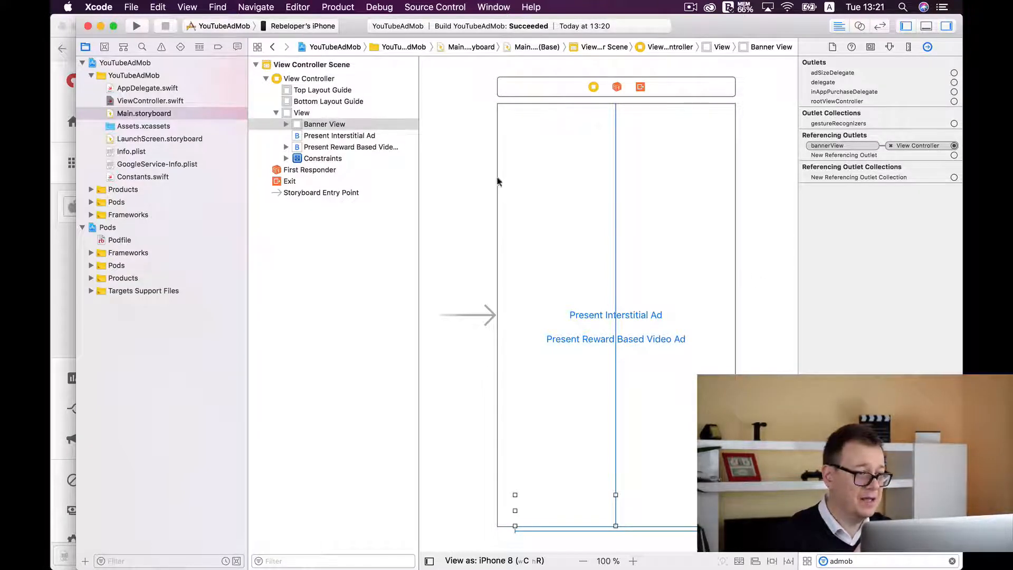
click(149, 101)
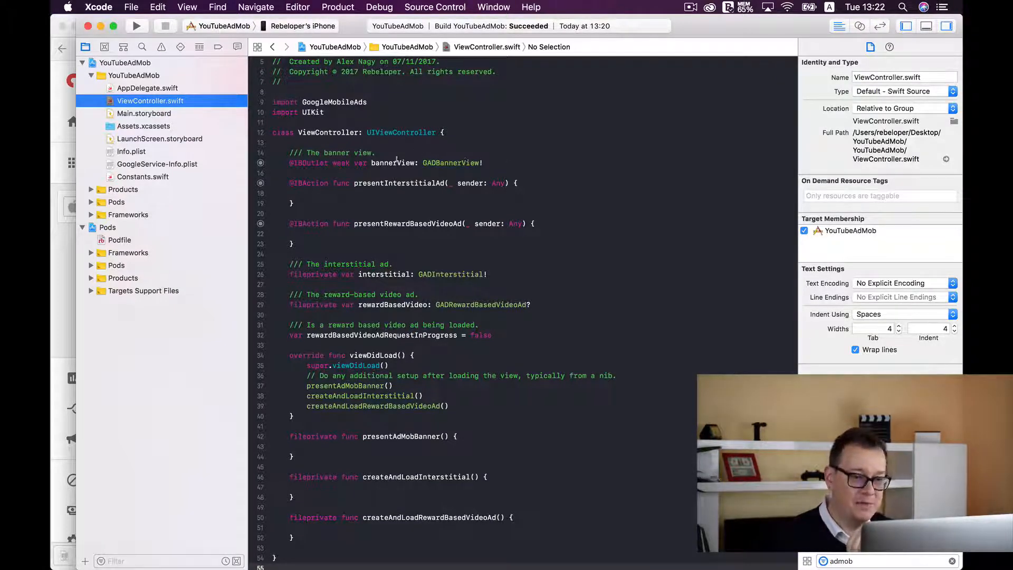
Highlight presentInterstitialAd, the reward video loading flag and the createAndLoadInterstitial call in viewDidLoad.
double_click(392, 162)
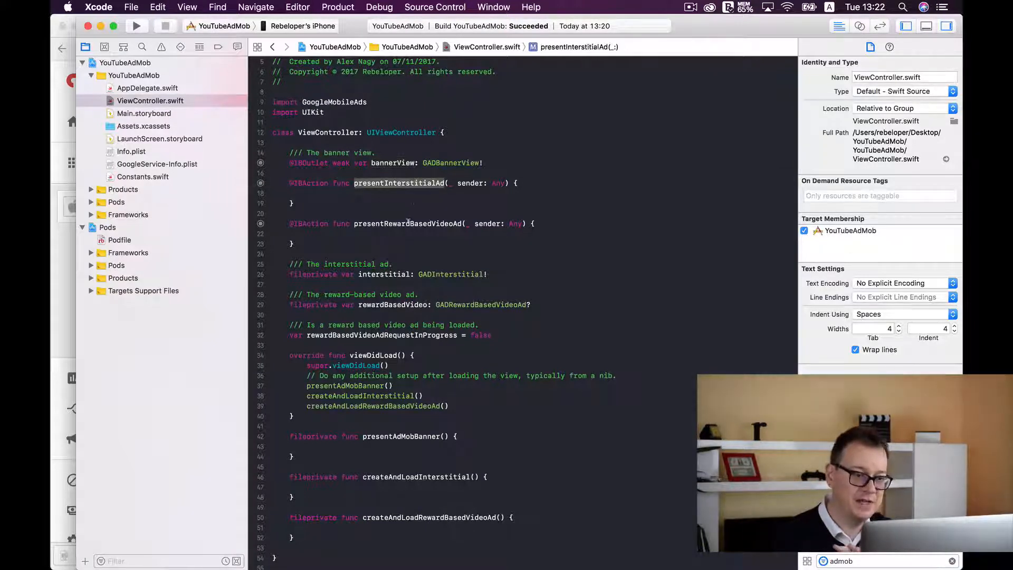
double_click(407, 223)
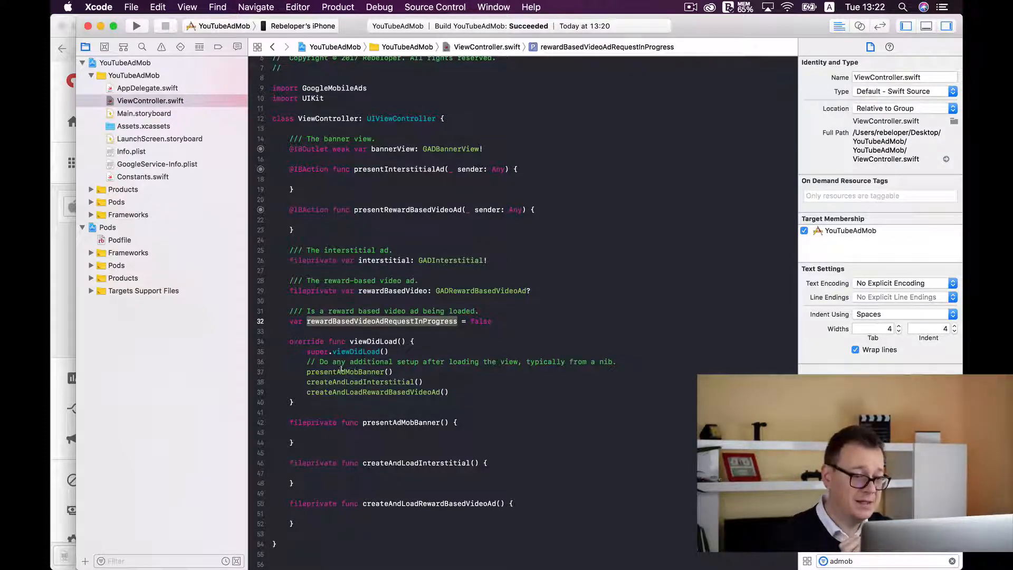
click(372, 381)
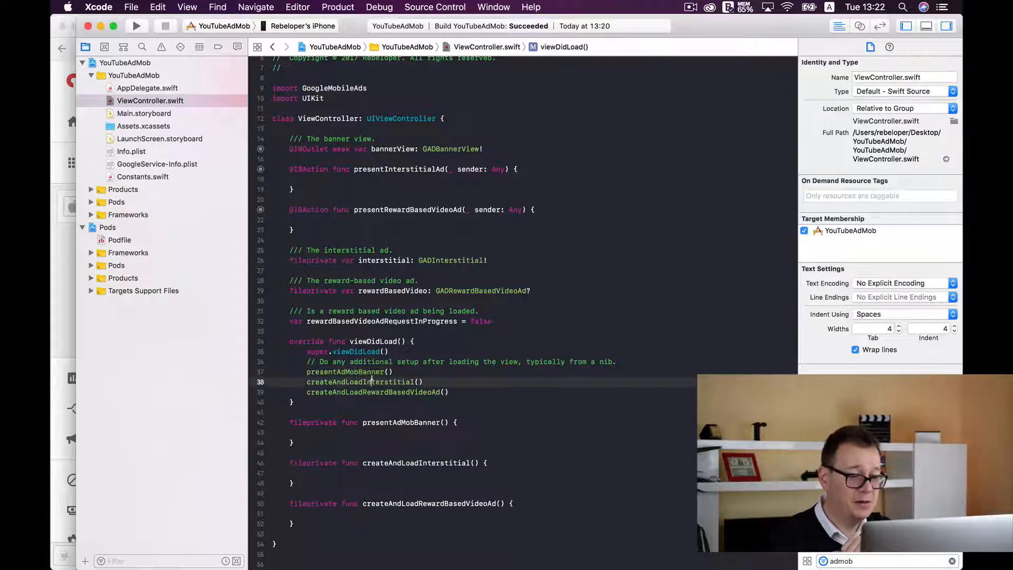
double_click(362, 381)
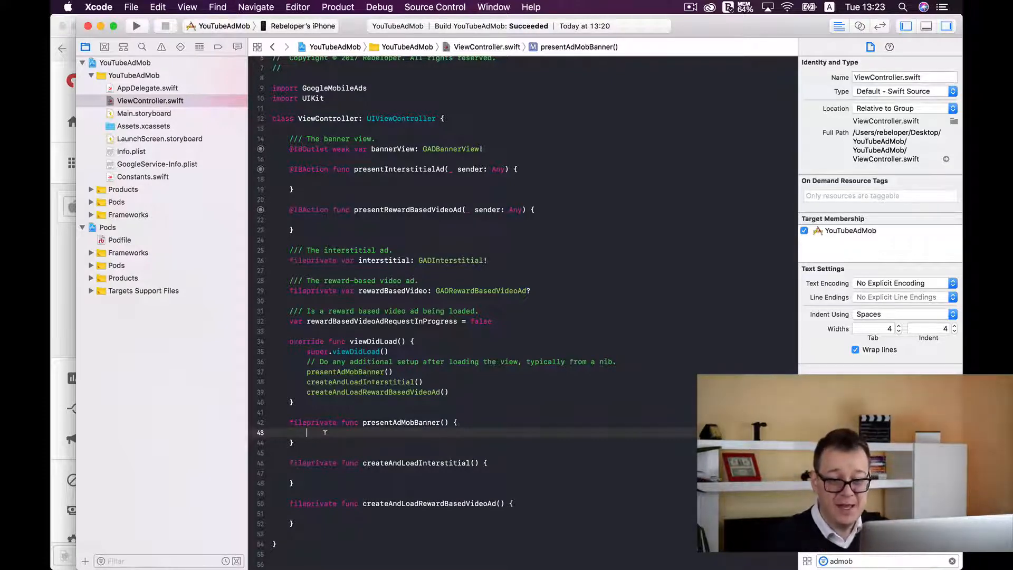
Insert the 'admob' snippet in presentAdMobBanner and review the test device ID and bannerView uses.
text(a)
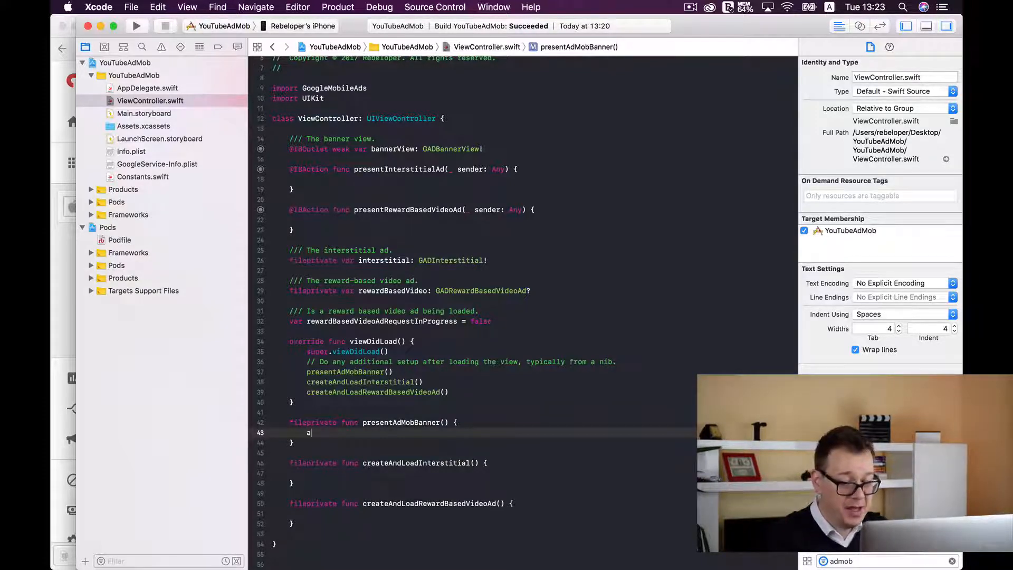
text(dmob)
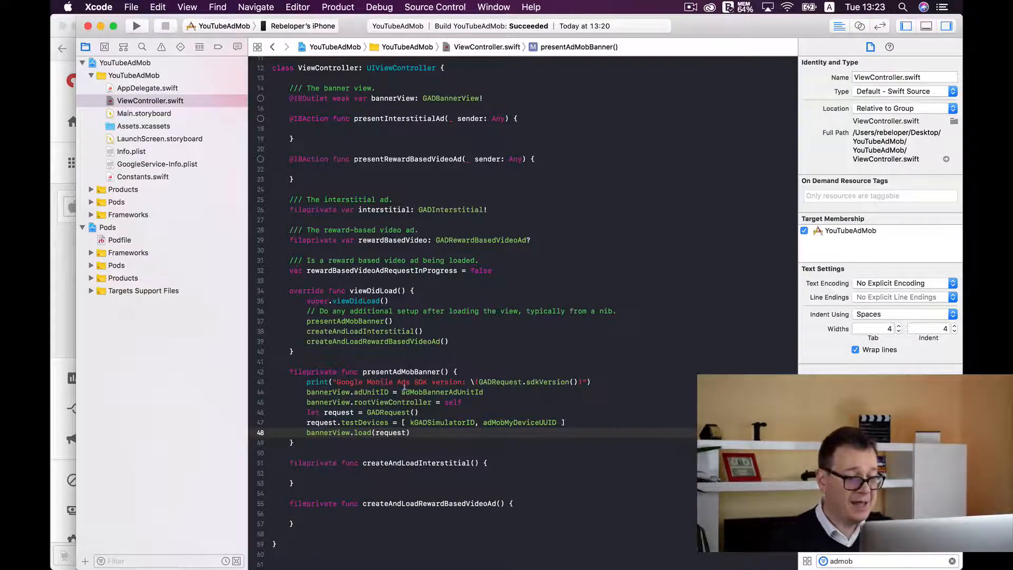
double_click(442, 393)
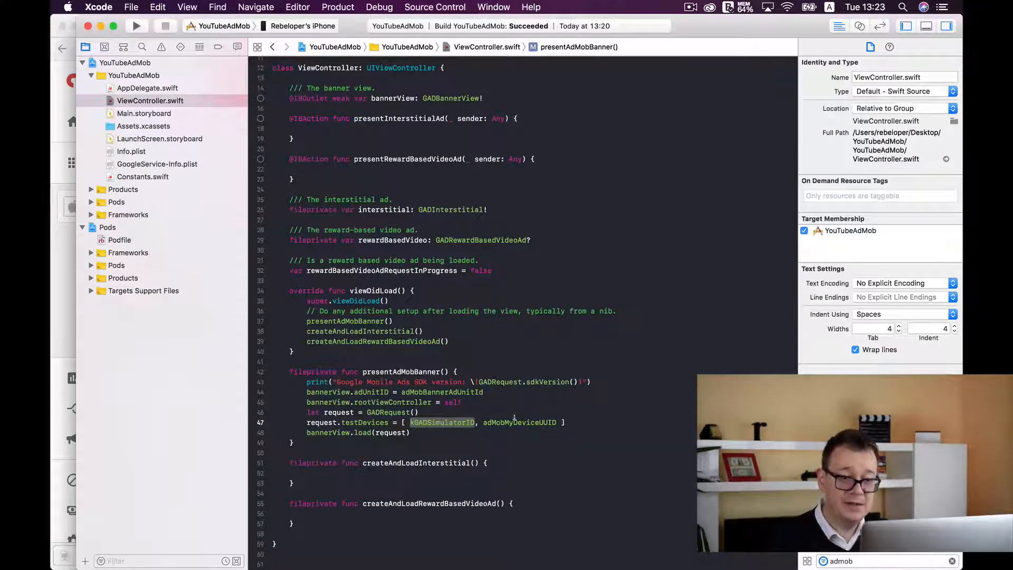
double_click(519, 422)
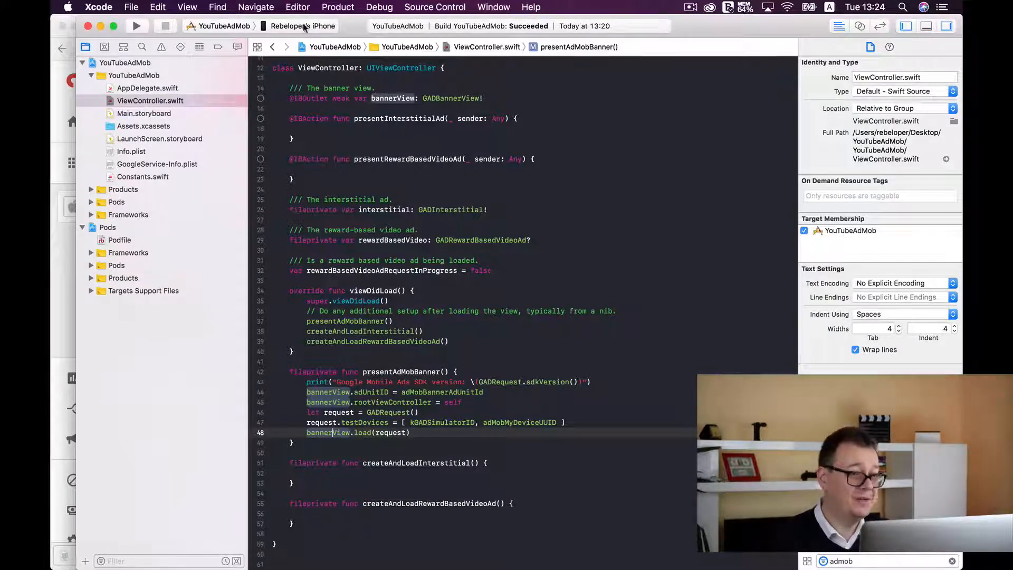
Select the iPhone SE simulator as the run destination and build and run YouTubeAdMob.
click(304, 25)
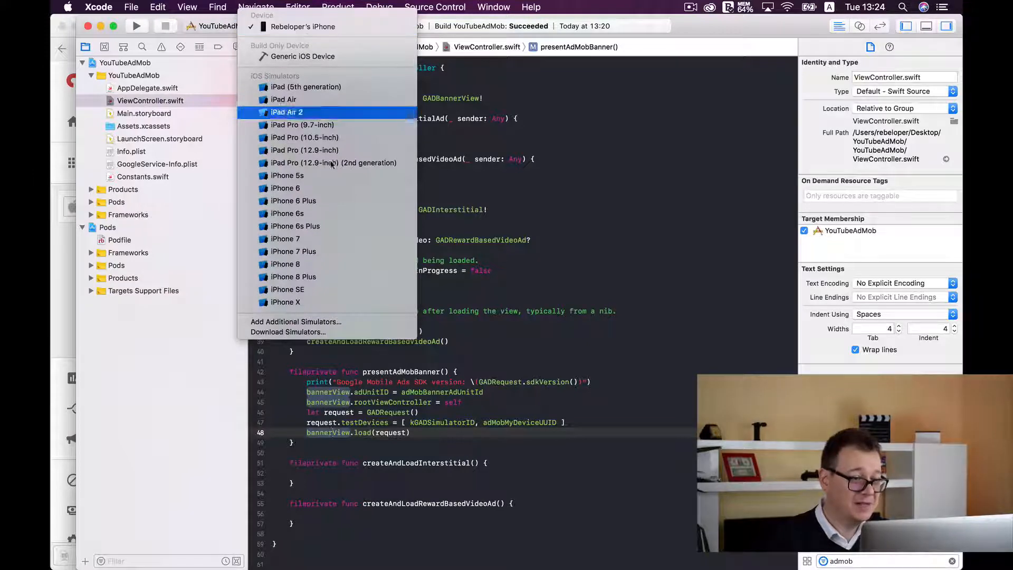
click(287, 289)
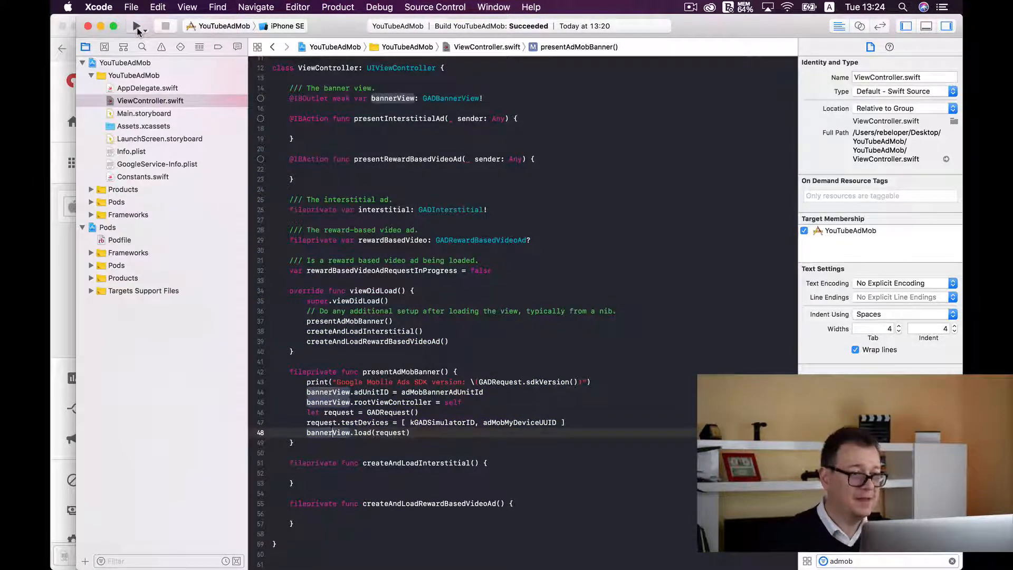
click(137, 25)
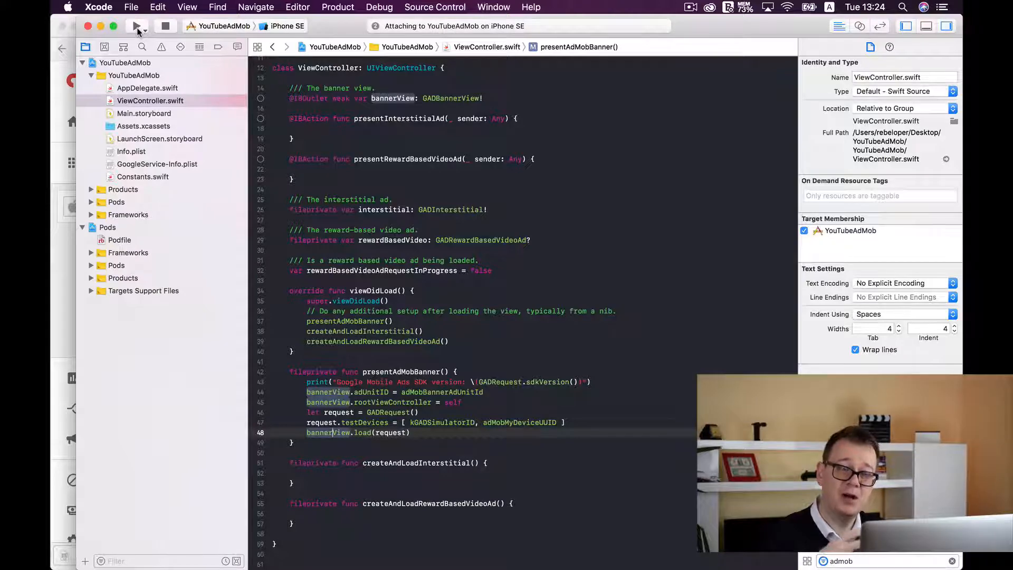
click(138, 25)
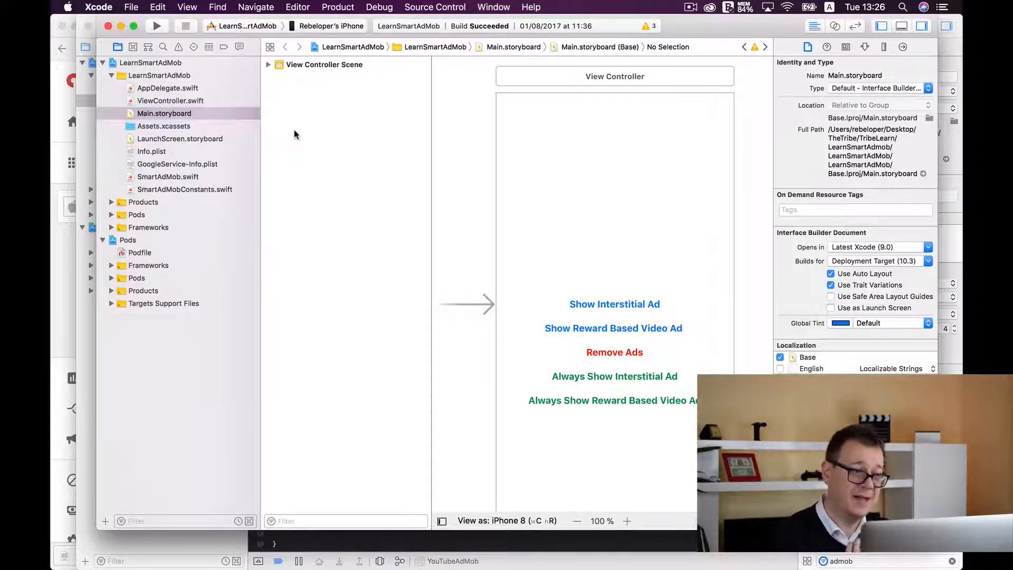
Show ViewController.swift and scroll through the SmartAdMob shared calls down to viewDidLoad's banner setup.
click(171, 102)
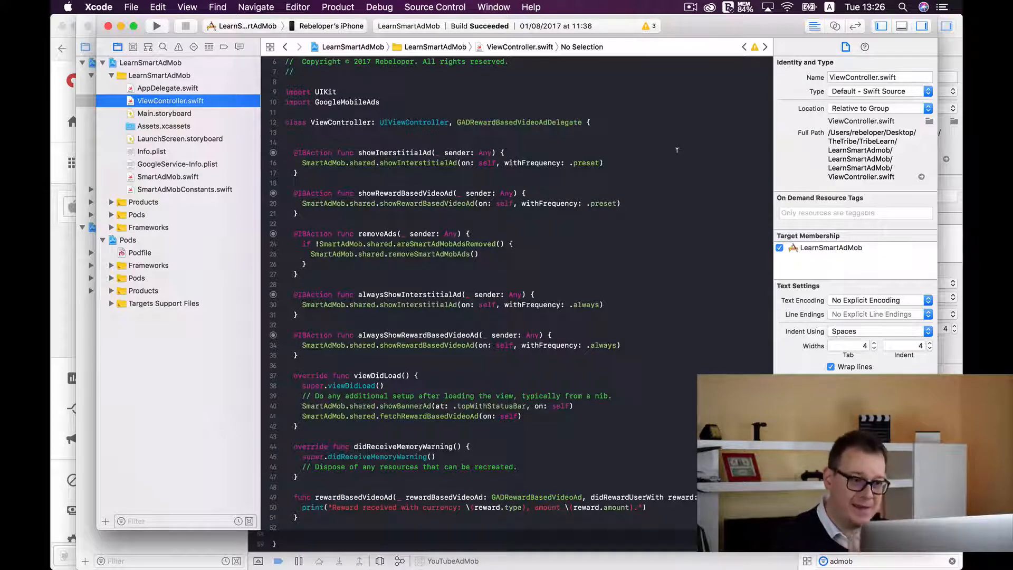
scroll(down, 3)
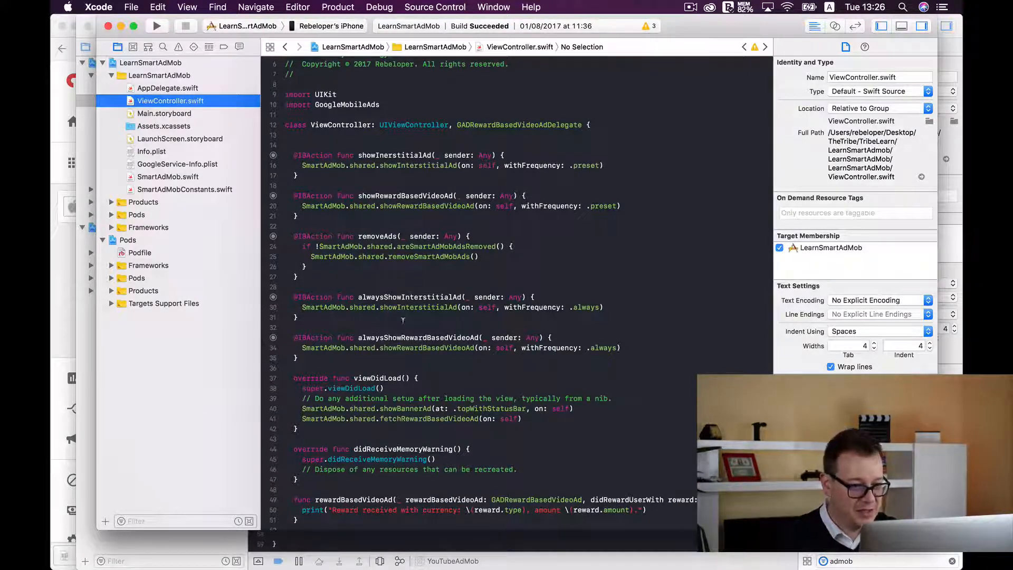
scroll(down, 3)
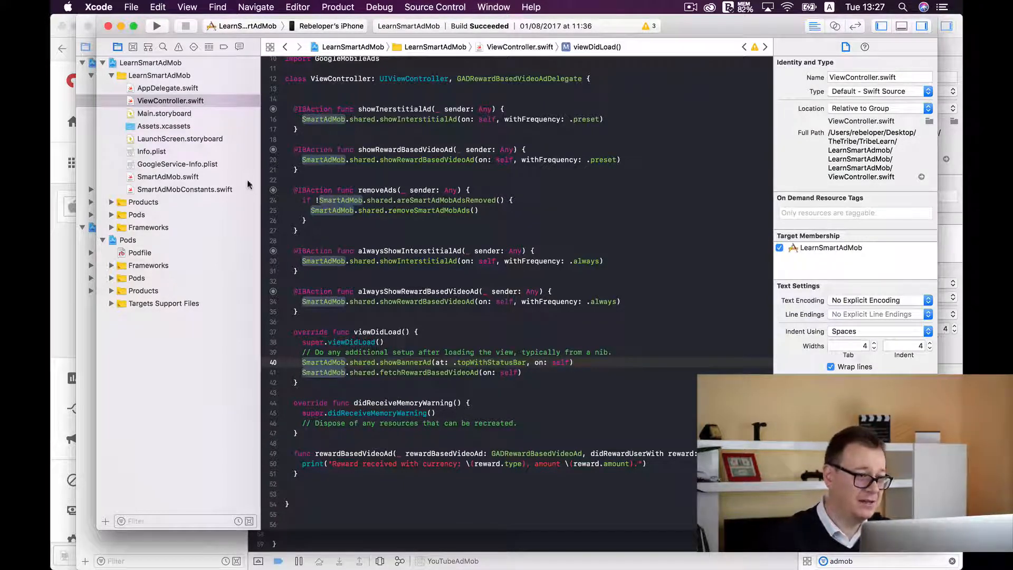
Review the storyboard's ad buttons, then clear the banner position to list bottom, top and topWithStatusBar.
click(165, 113)
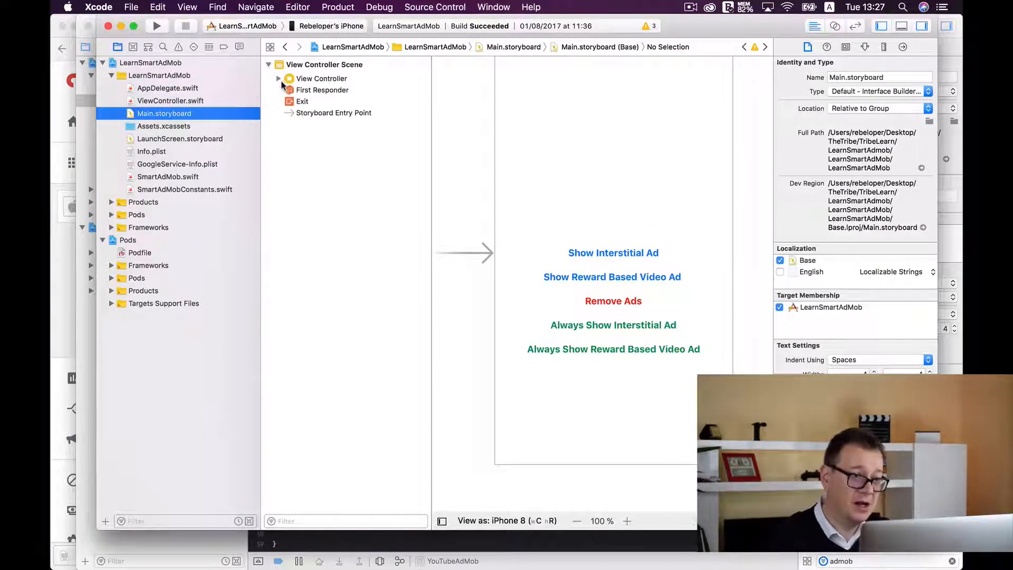
click(279, 78)
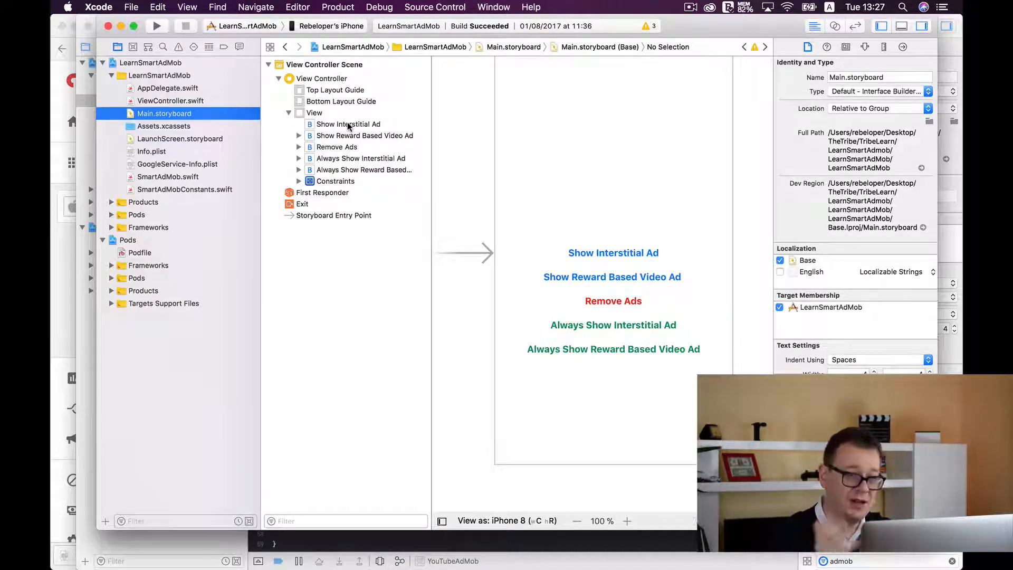
click(169, 100)
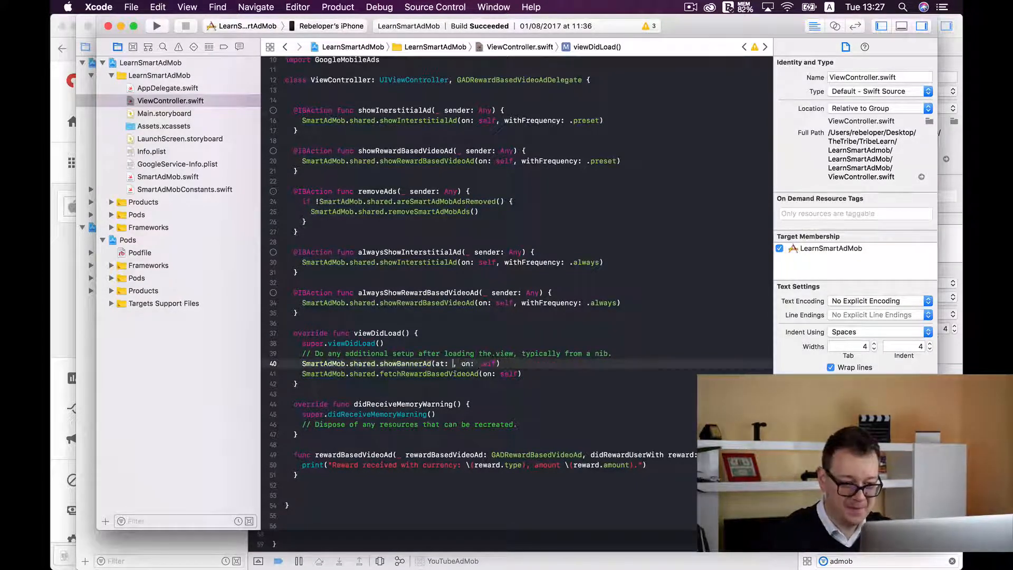
text(.)
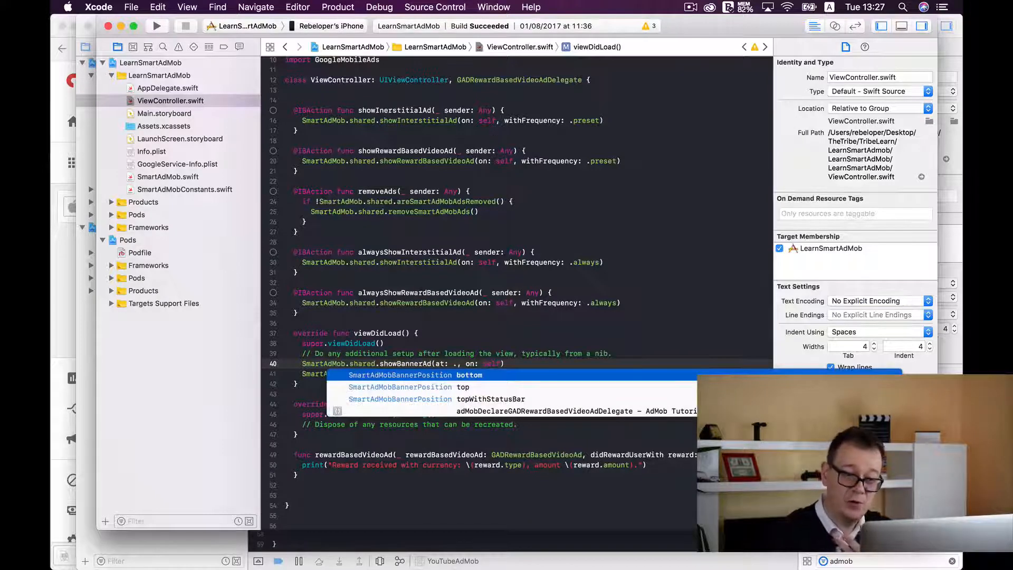